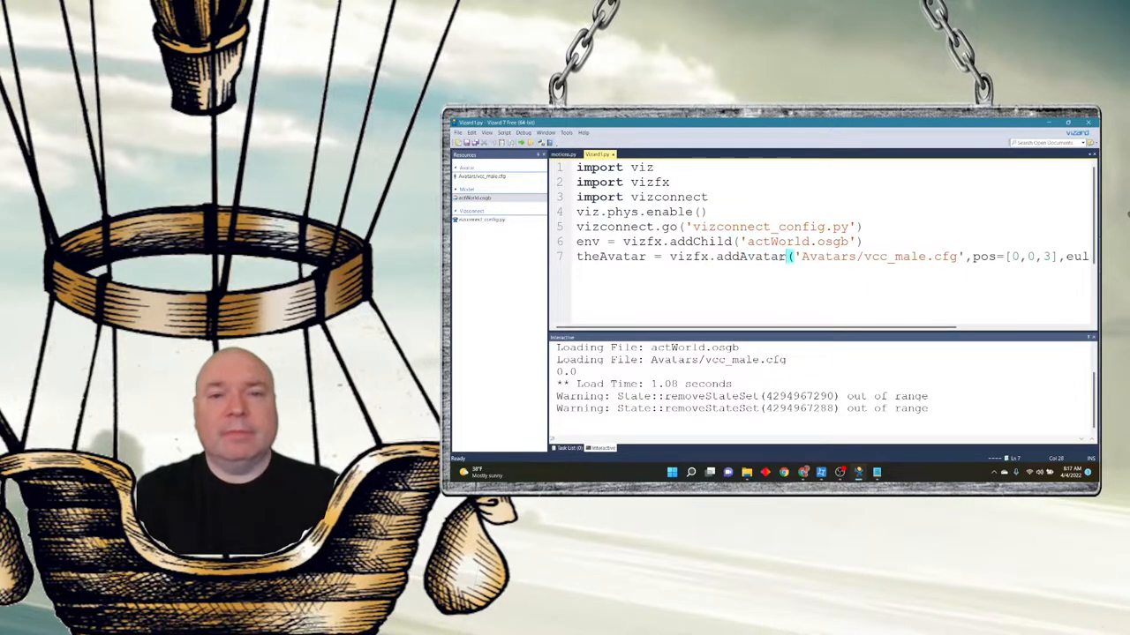
Scroll the script view right to reach the end of the addAvatar line.
{"action": "scroll", "scroll_direction": "right", "scroll_amount": 3}
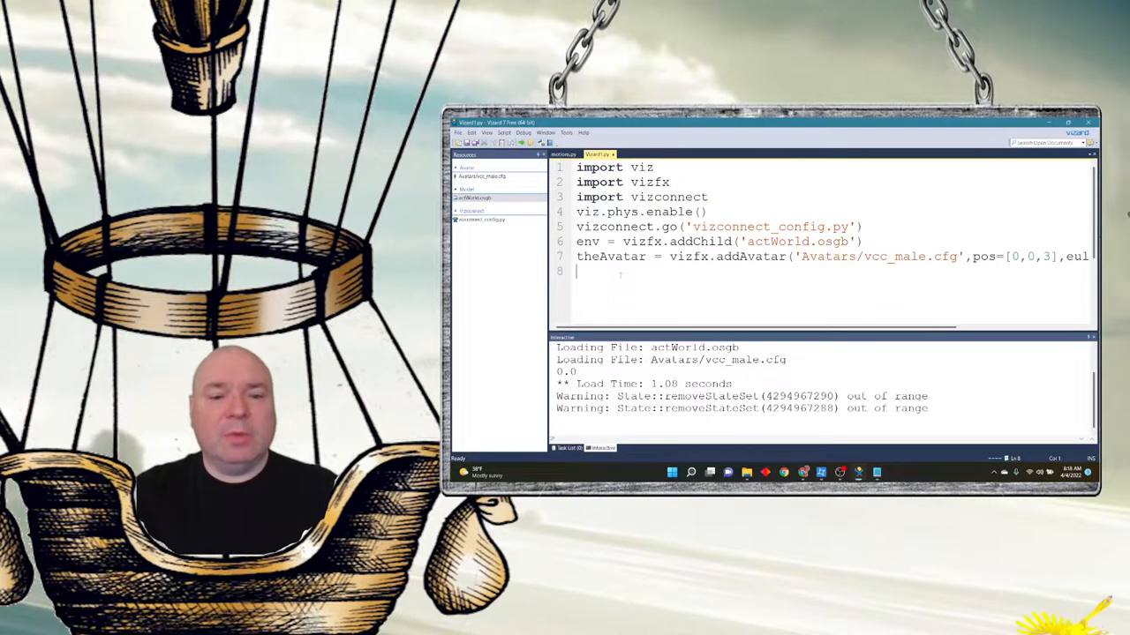
Add theAvatar.state(3) on line 8 so the avatar plays state 3.
{"action": "type", "text": "theAvatar.state(3)"}
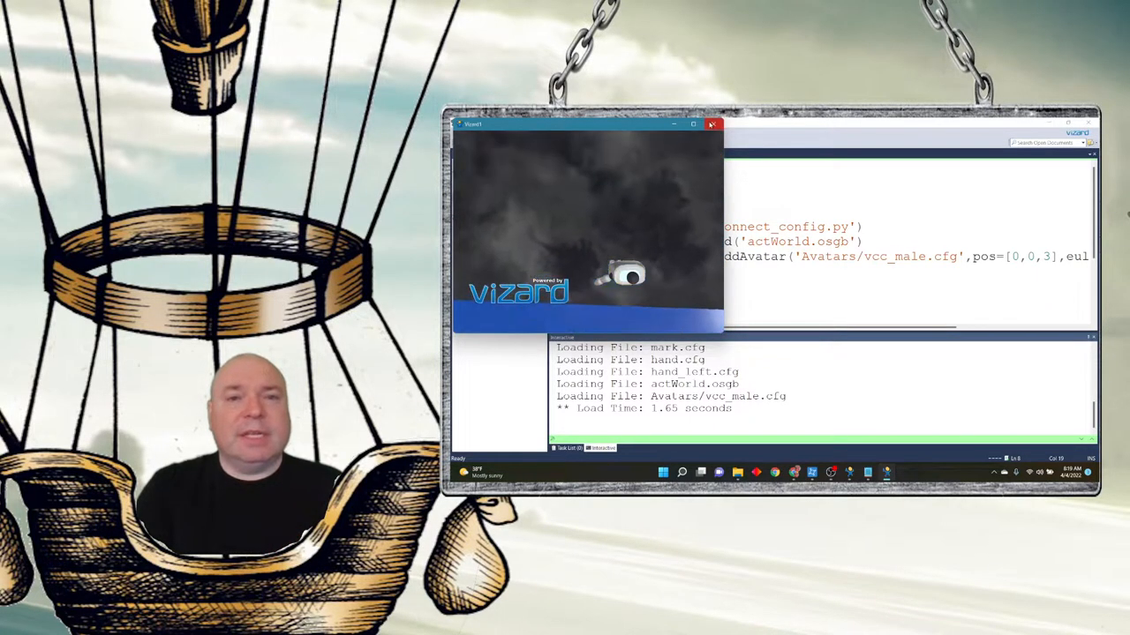
Close the running avatar scene window.
{"action": "left_click", "coordinate": [713, 124]}
{"action": "type", "text": "viz.MainView.setEuler([90,0,0])"}
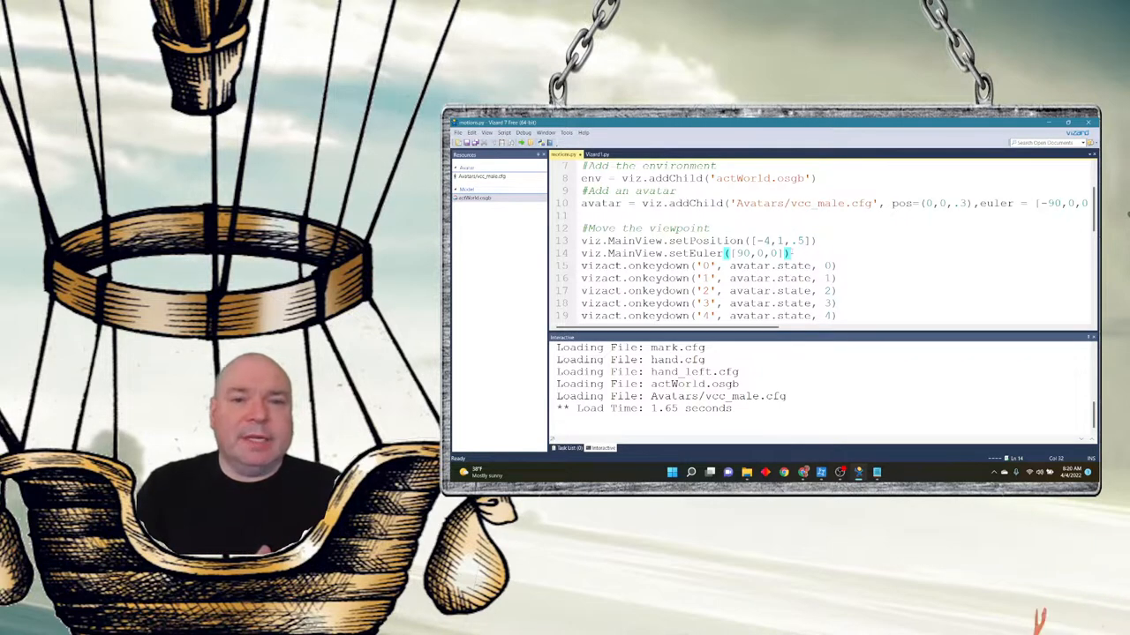
{"action": "scroll", "scroll_direction": "down", "scroll_amount": 3}
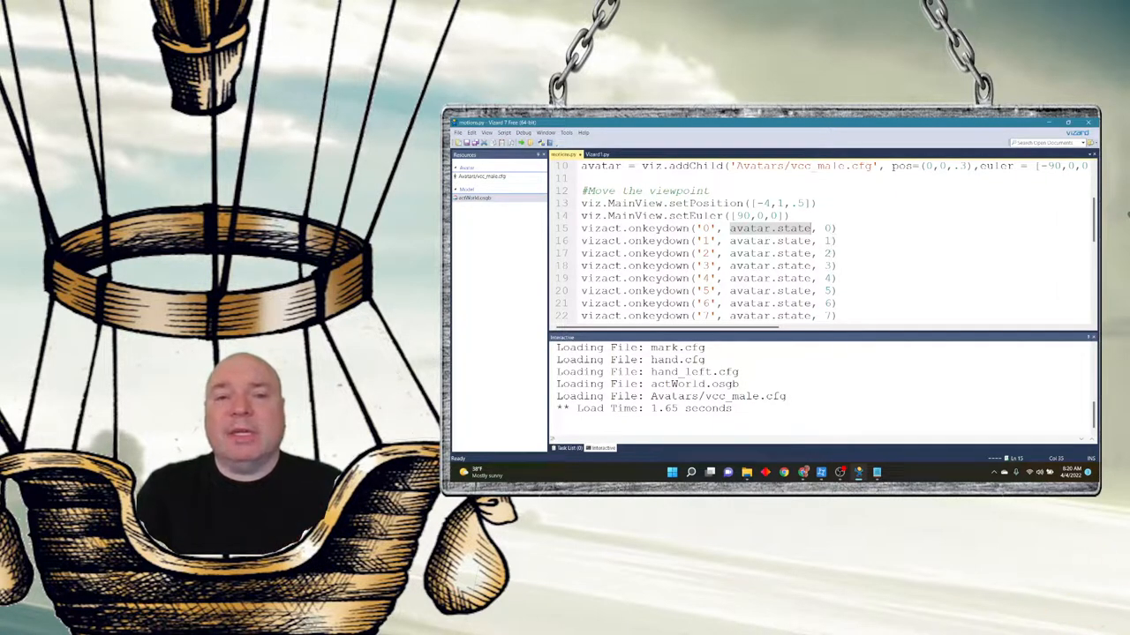
{"action": "scroll", "scroll_direction": "down", "scroll_amount": 3}
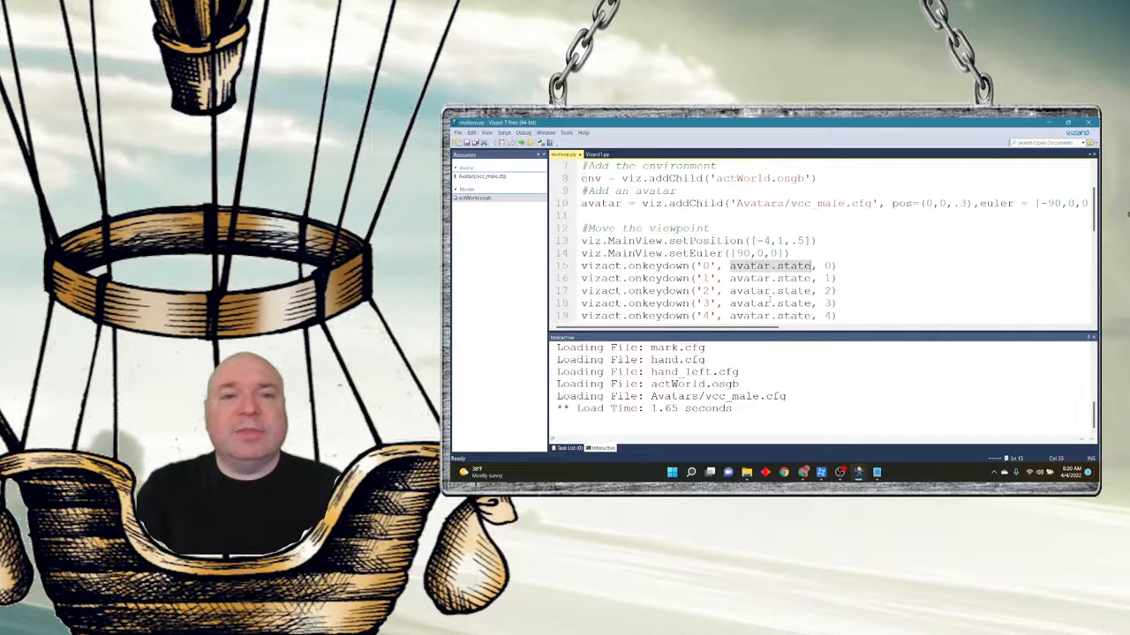
Scroll to the end of motions.py to the getAnimationTime(12) print line.
{"action": "scroll", "scroll_direction": "down", "scroll_amount": 3}
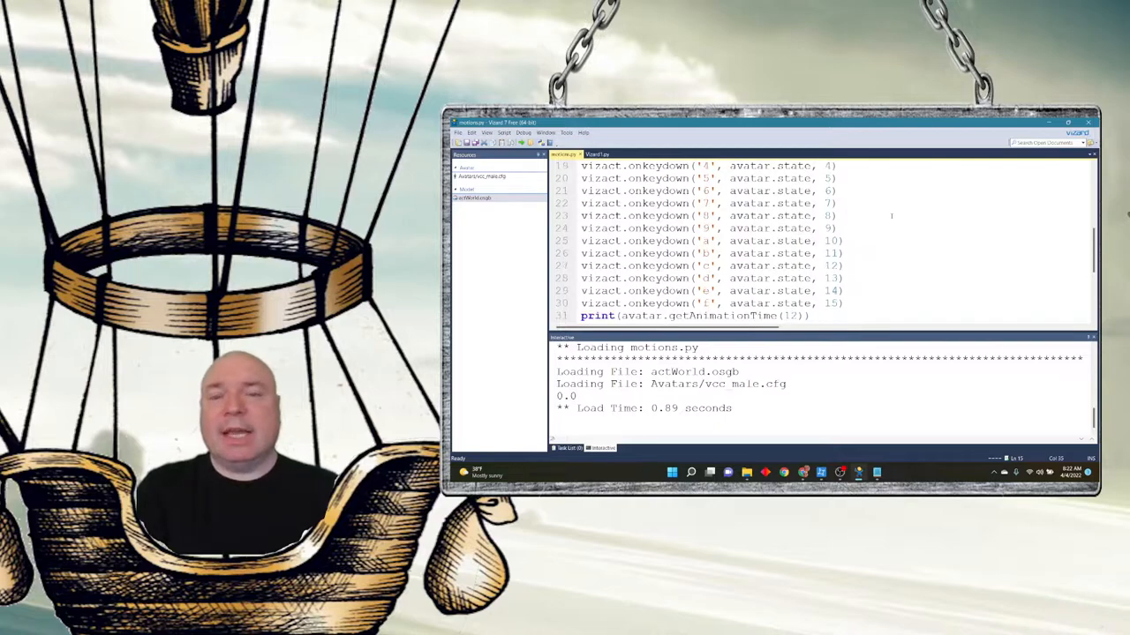
{"action": "scroll", "scroll_direction": "up", "scroll_amount": 3}
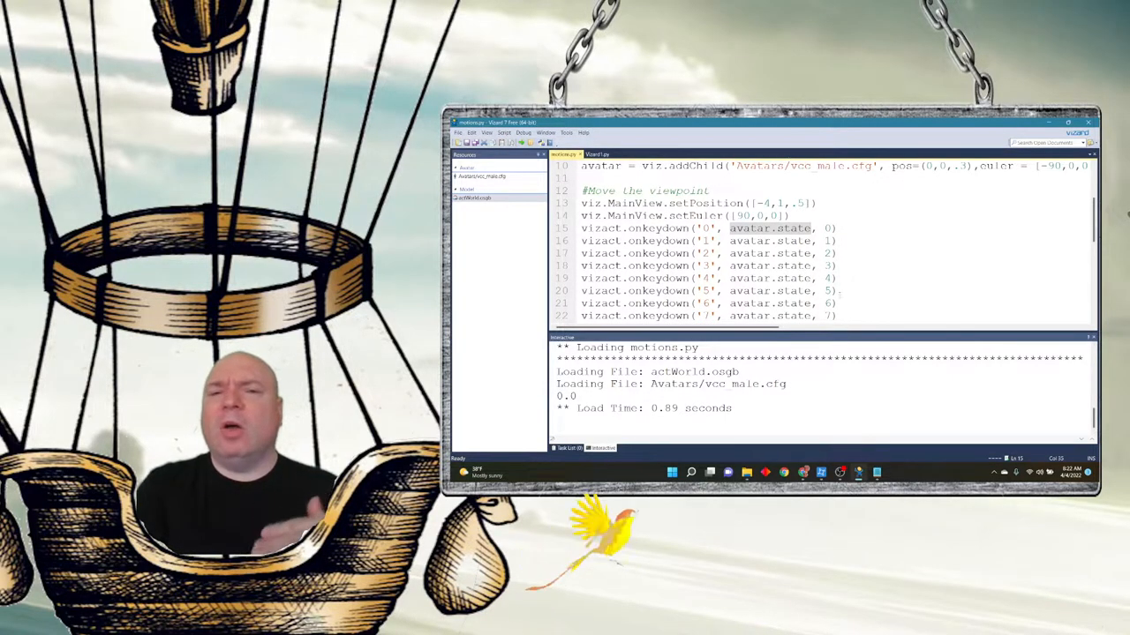
{"action": "scroll", "scroll_direction": "down", "scroll_amount": 3}
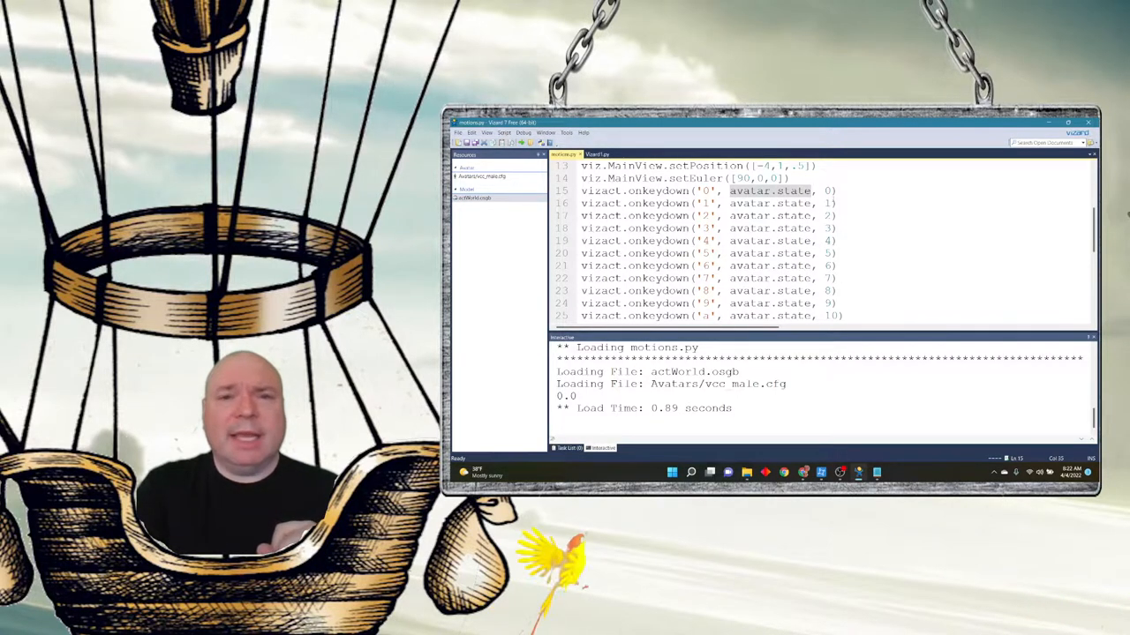
{"action": "scroll", "scroll_direction": "up", "scroll_amount": 3}
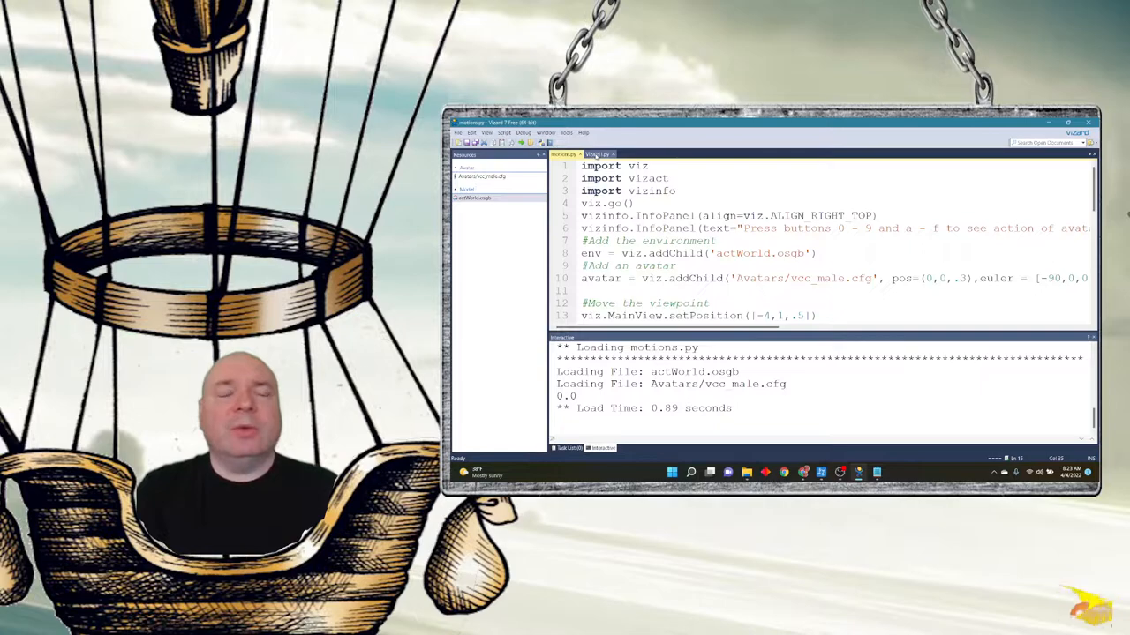
{"action": "mouse_move", "coordinate": [597, 155]}
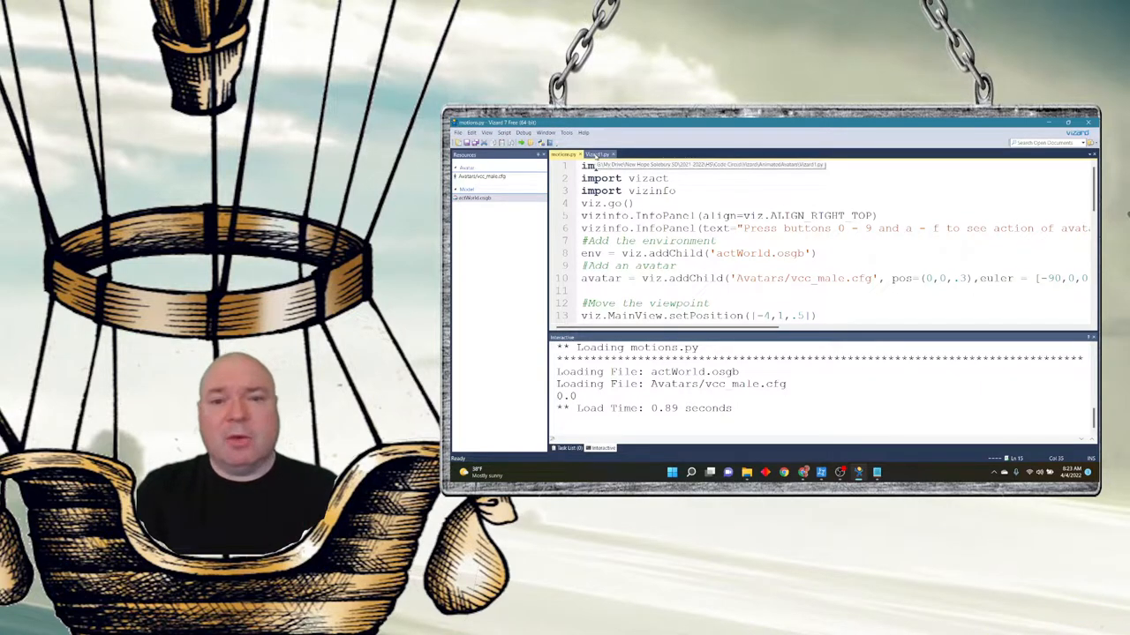
In the first avatar script, queue animation 2, run it to watch the avatar, then close the scene.
{"action": "left_click", "coordinate": [596, 153]}
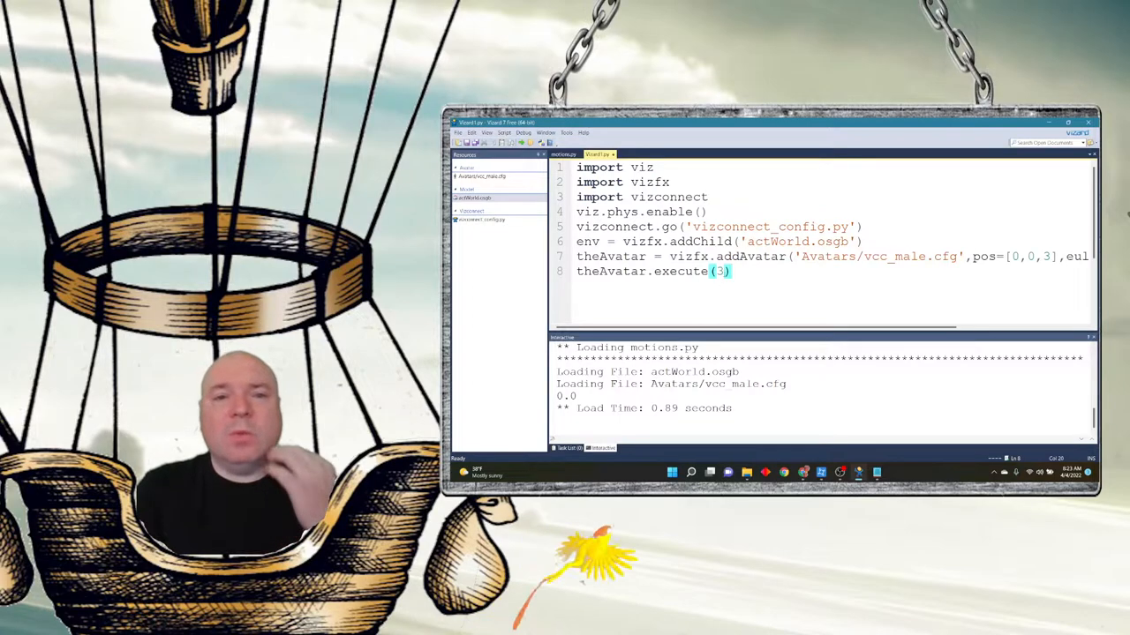
{"action": "type", "text": "2"}
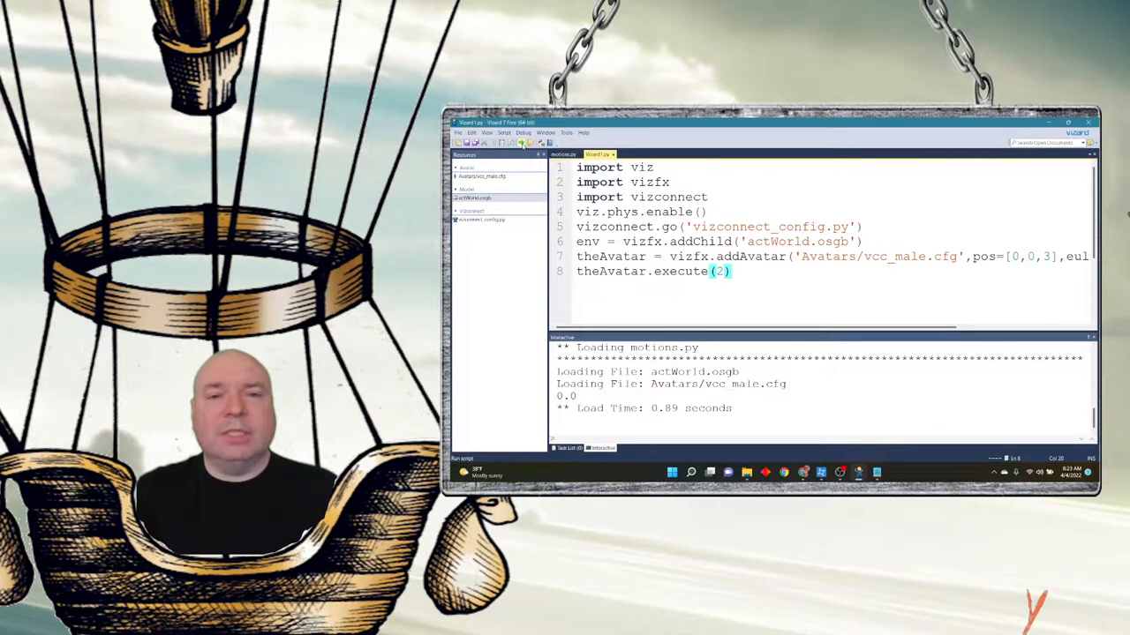
{"action": "left_click", "coordinate": [522, 142]}
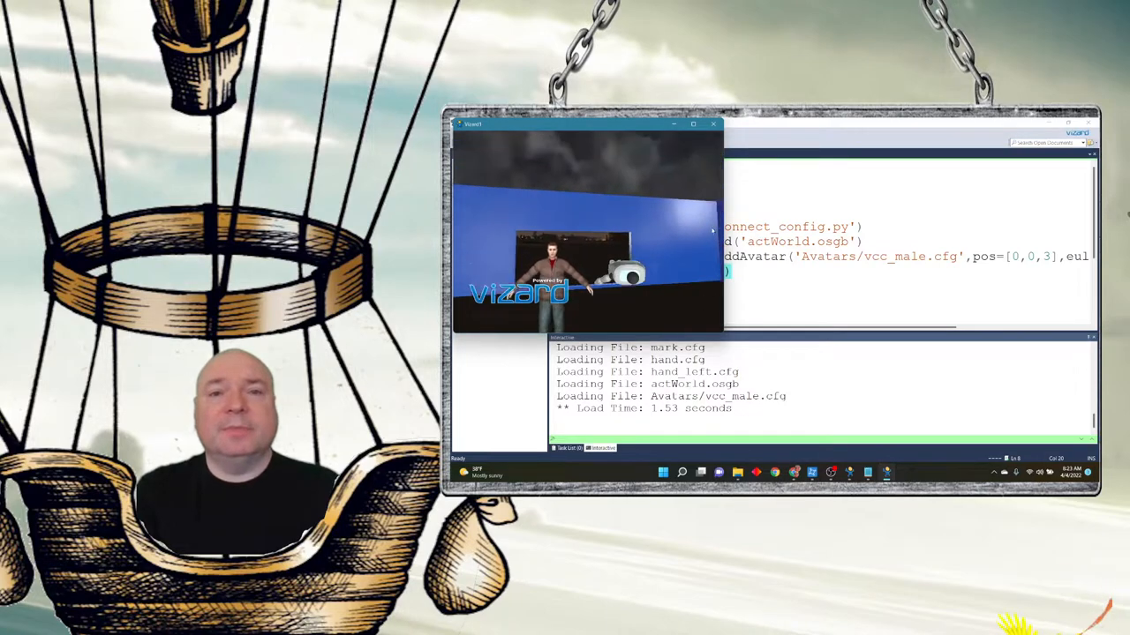
{"action": "left_click", "coordinate": [713, 123]}
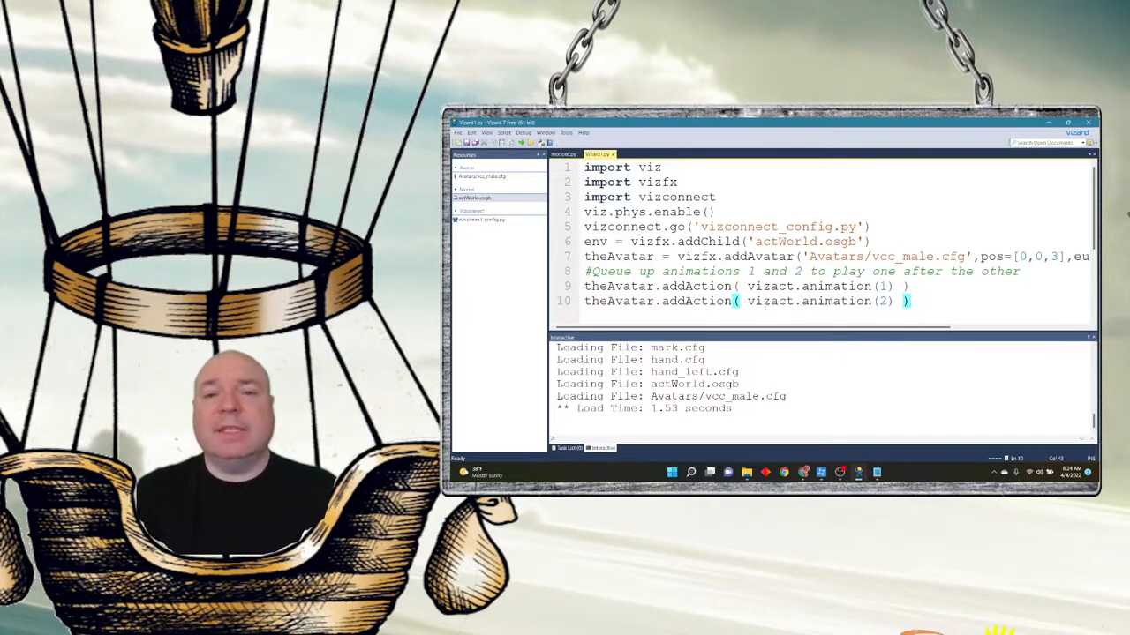
Append ,pool=0 to the first vizact.animation(1) addAction call.
{"action": "key", "text": "Return"}
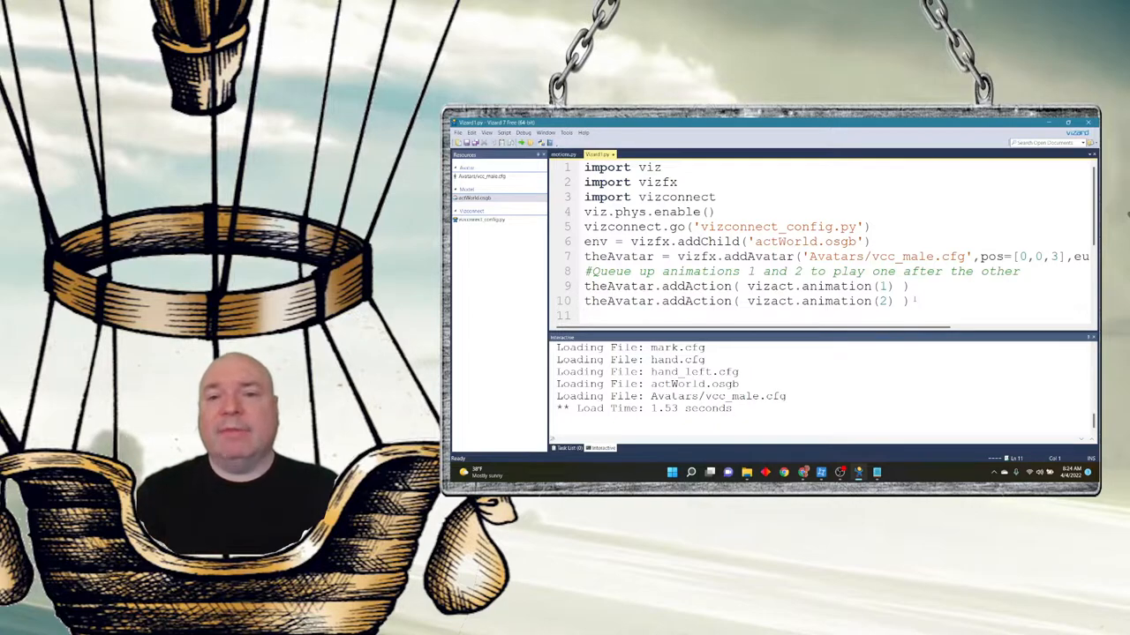
{"action": "double_click", "coordinate": [882, 286]}
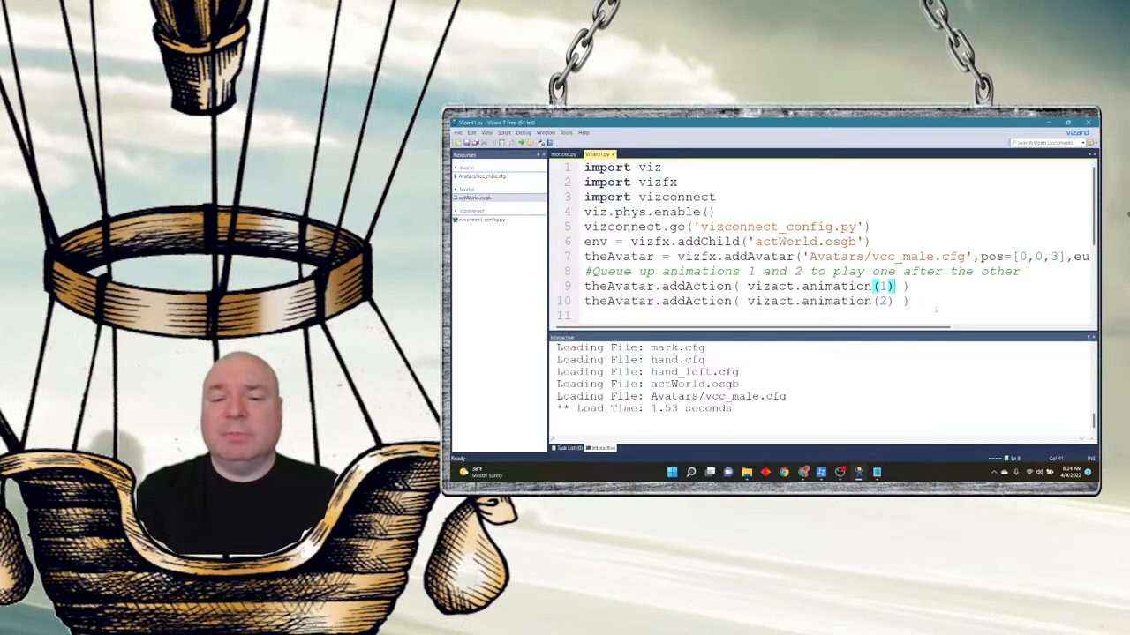
{"action": "type", "text": ",pool =0"}
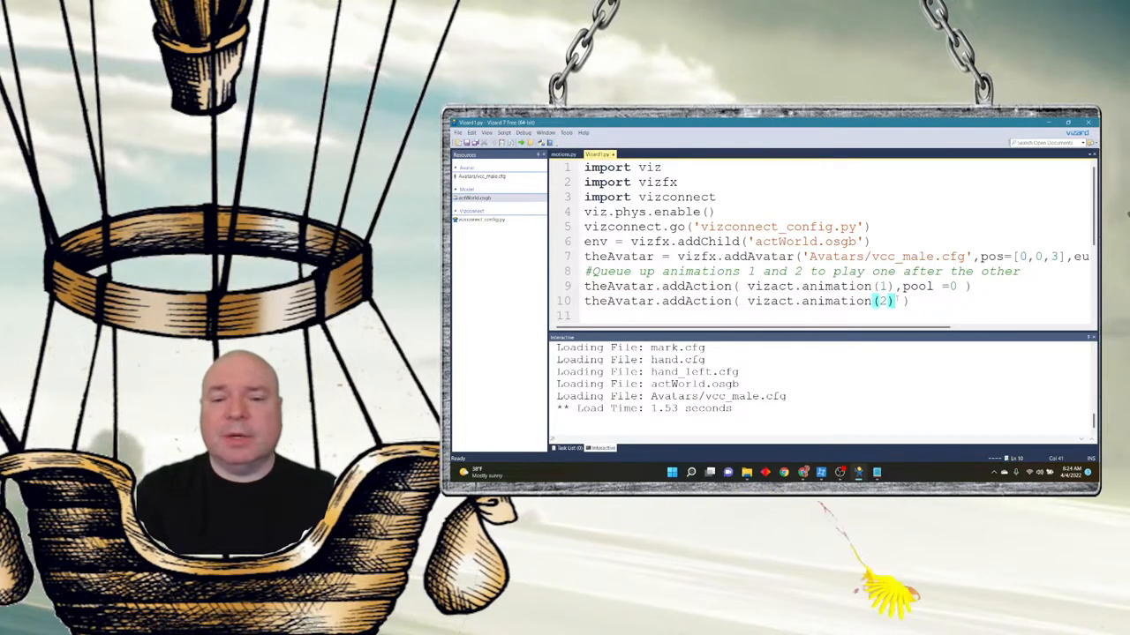
{"action": "type", "text": ",p"}
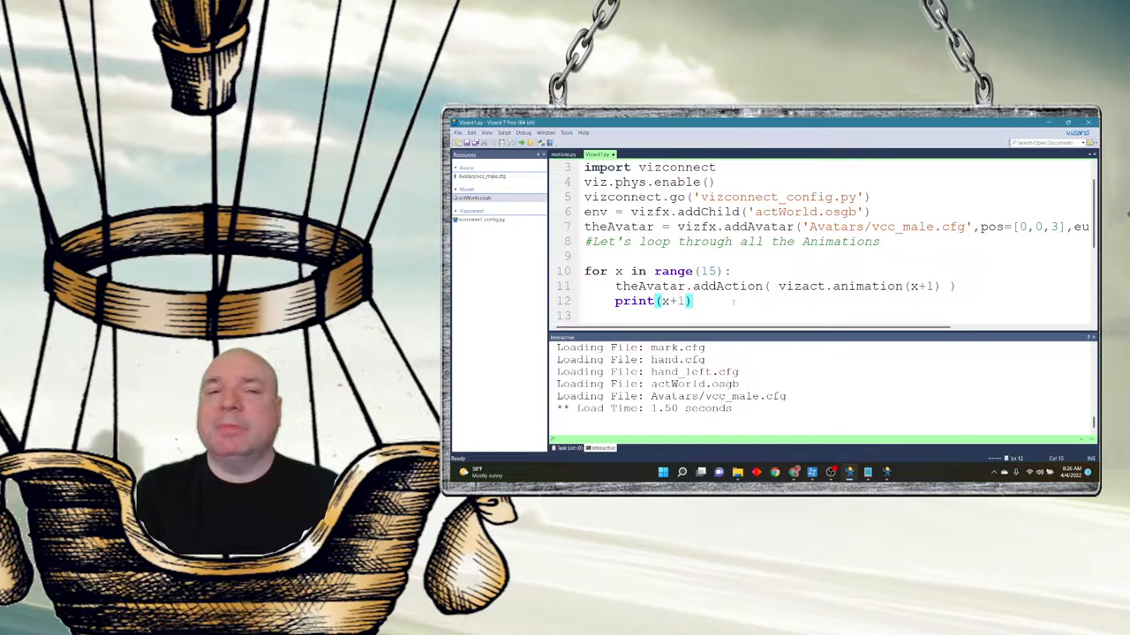
Run the script again and relaunch it over the already-running instance.
{"action": "left_click", "coordinate": [522, 141]}
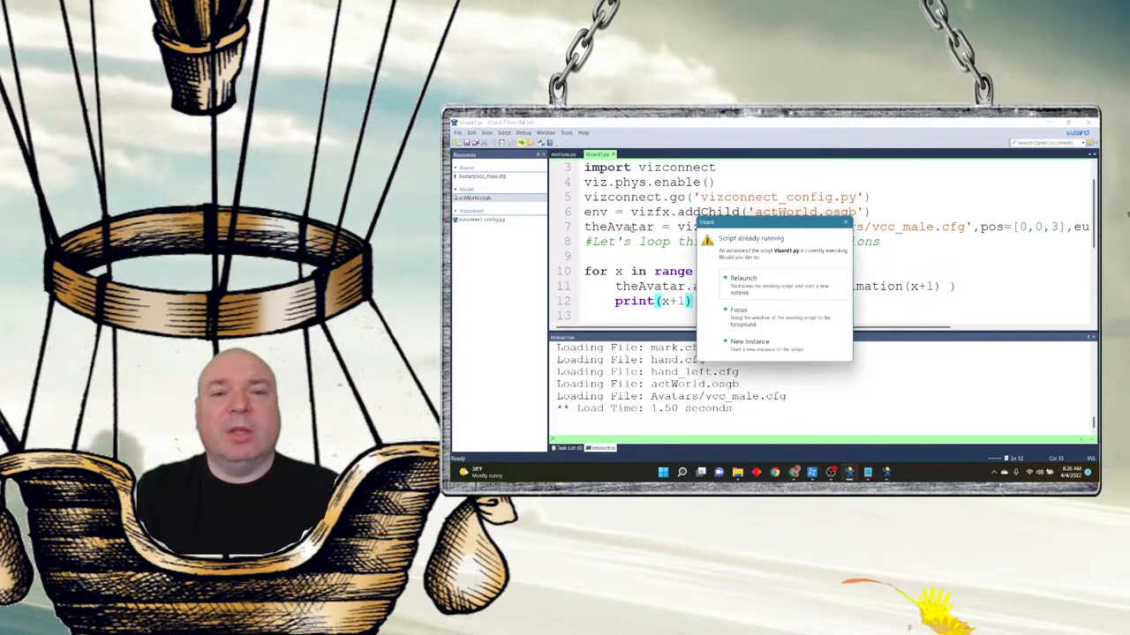
{"action": "left_click", "coordinate": [743, 279]}
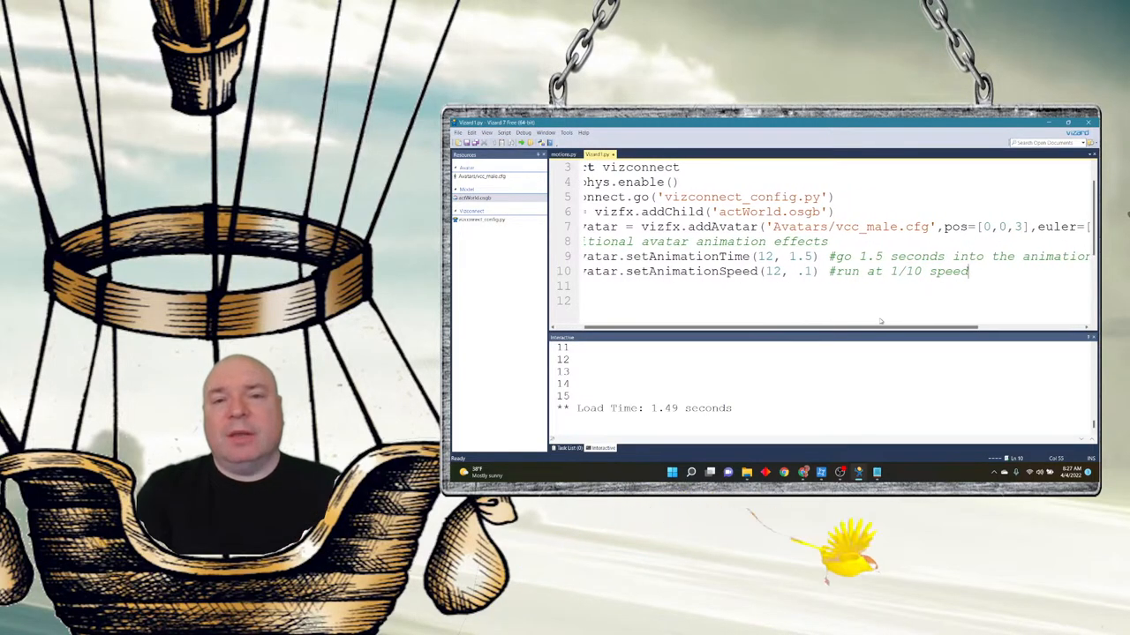
Scroll across the setAnimationTime(12, 1.5) and setAnimationSpeed(12, .1) lines to review them.
{"action": "scroll", "scroll_direction": "right", "scroll_amount": 3}
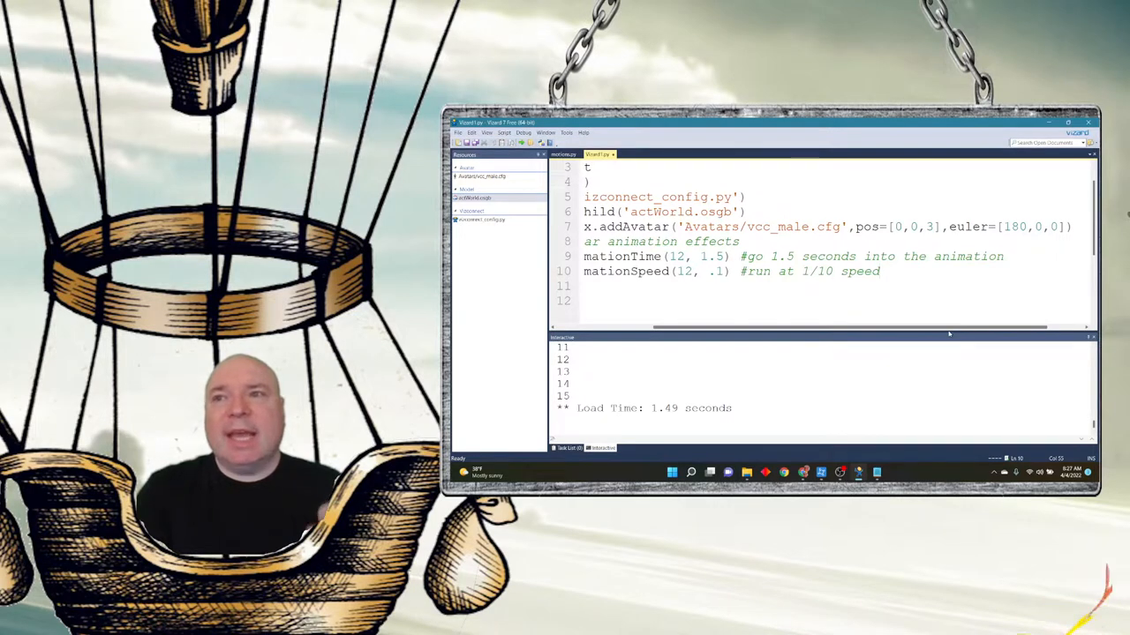
{"action": "scroll", "scroll_direction": "left", "scroll_amount": 3}
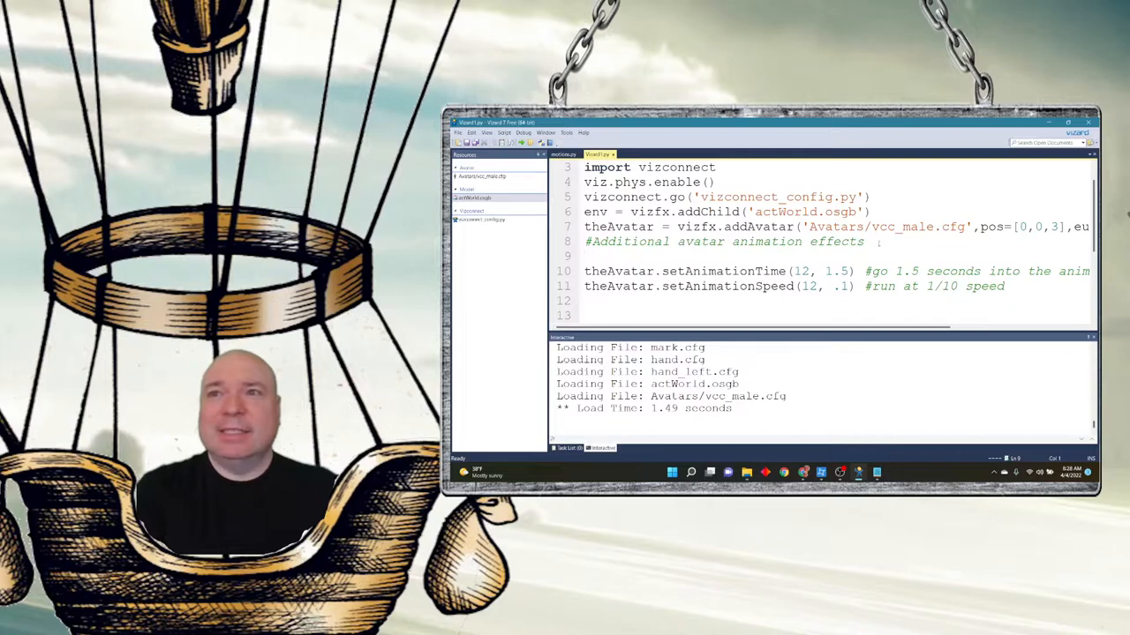
Add theAvatar.addAction(vizact.animation(12)) via autocomplete under the comment.
{"action": "type", "text": "theAvatar."}
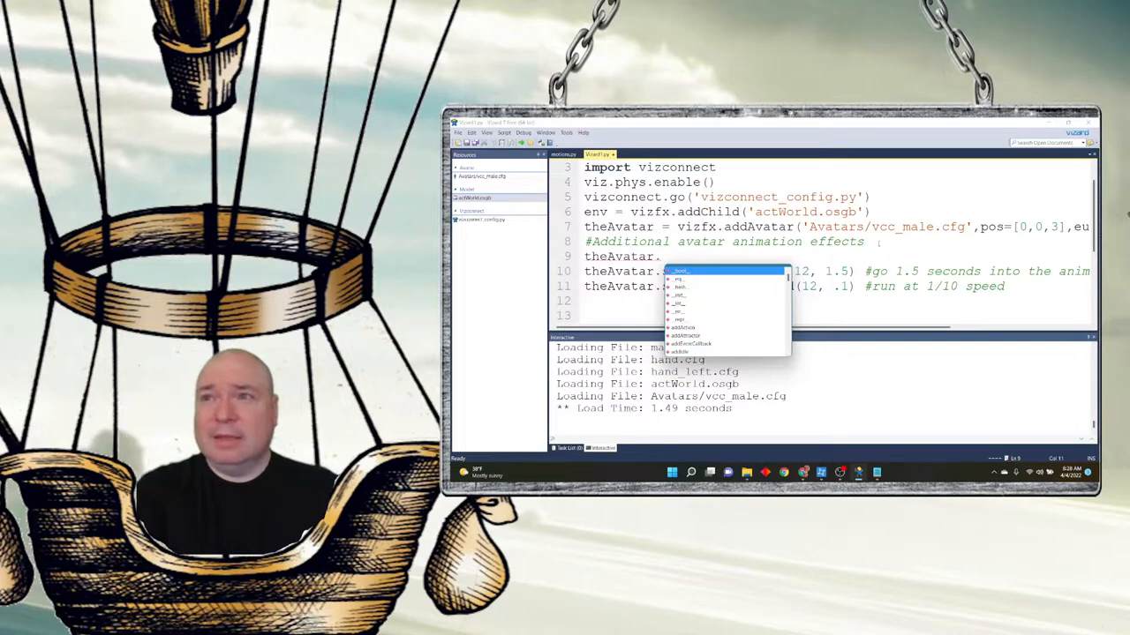
{"action": "type", "text": "addAction("}
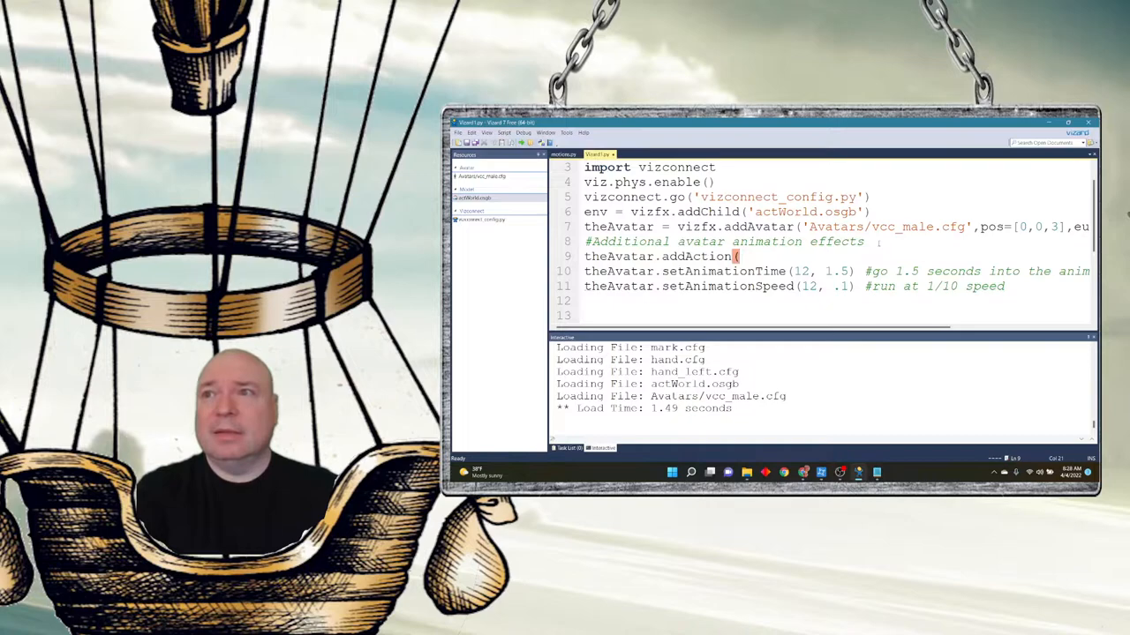
{"action": "type", "text": "vizact.a"}
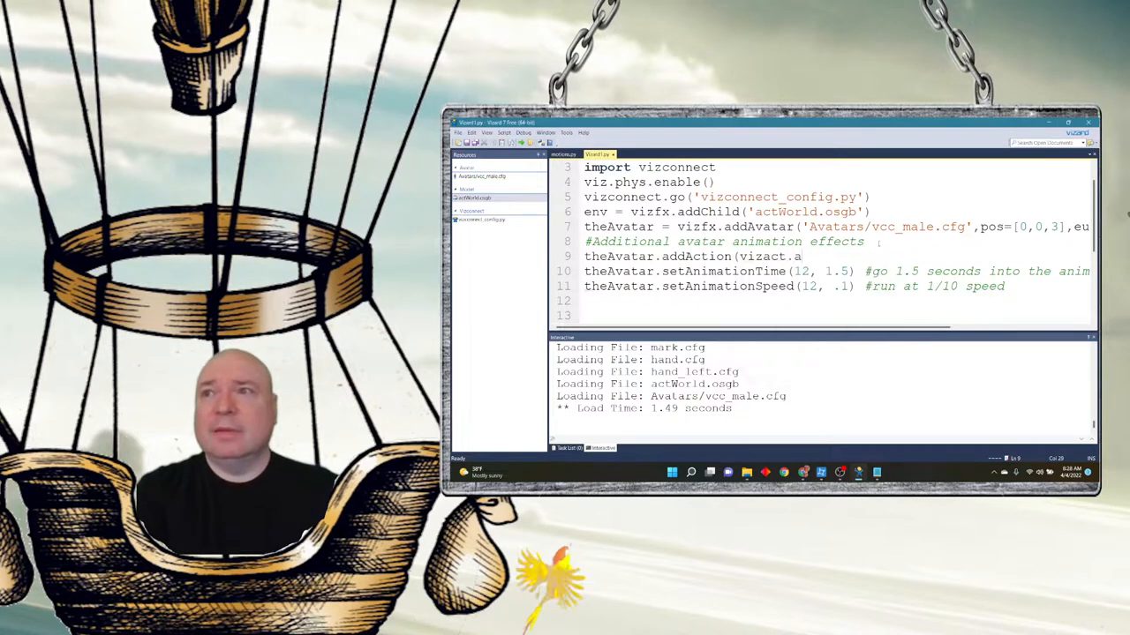
{"action": "type", "text": "nimation("}
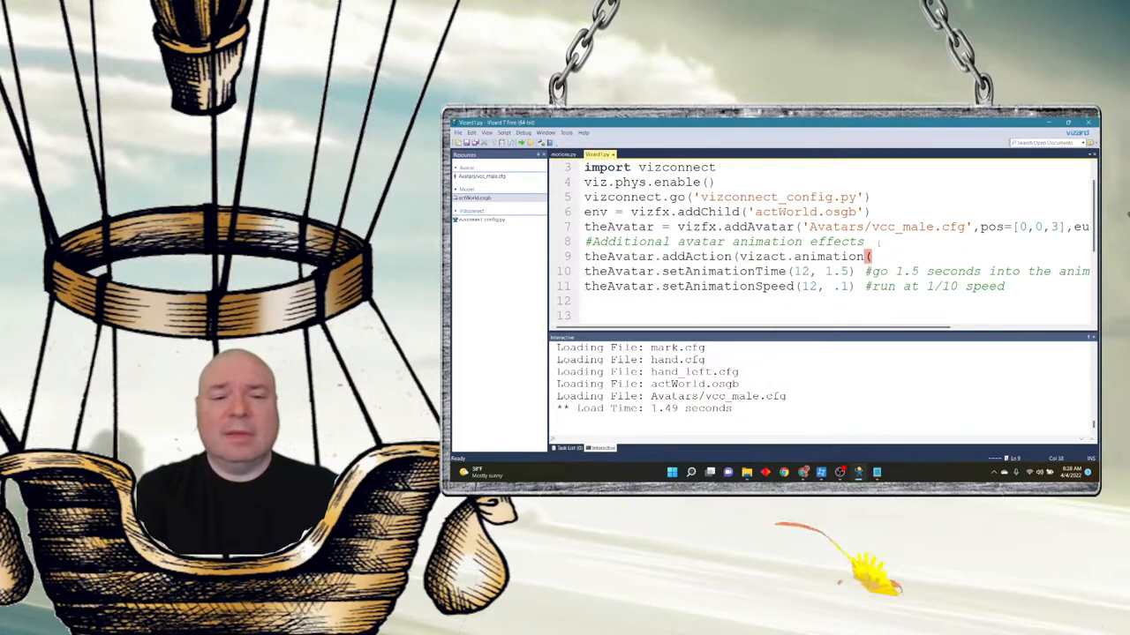
{"action": "type", "text": "12))"}
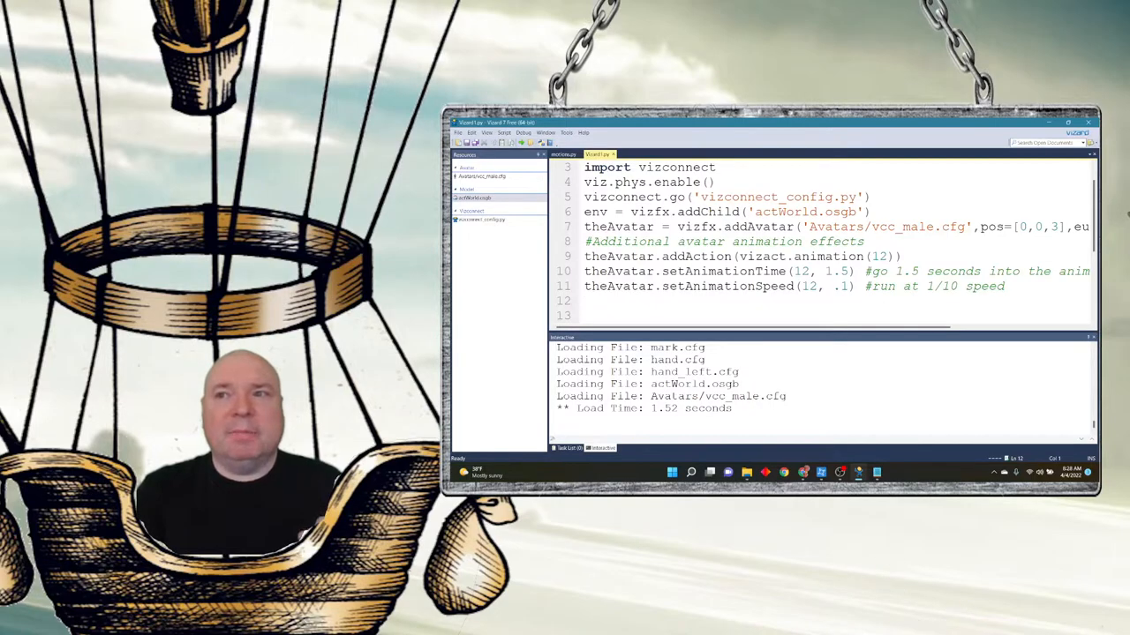
{"action": "mouse_move", "coordinate": [988, 339]}
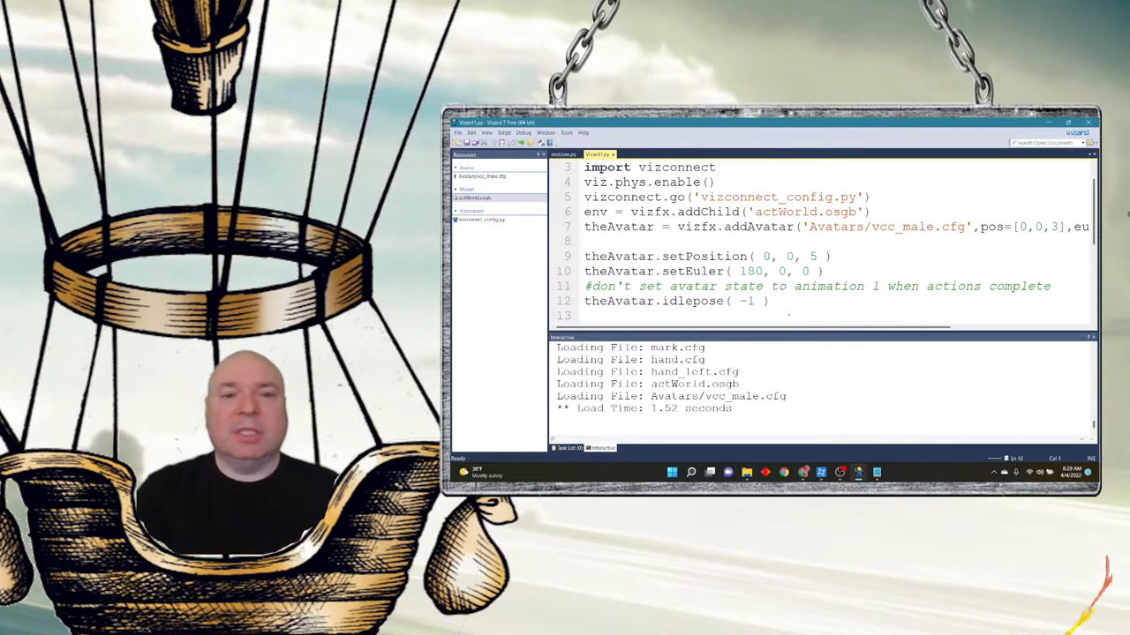
Add armBone = theAvatar.getBone('Bip01 L UpperArm') to fetch the left upper-arm bone.
{"action": "scroll", "scroll_direction": "up", "scroll_amount": 3}
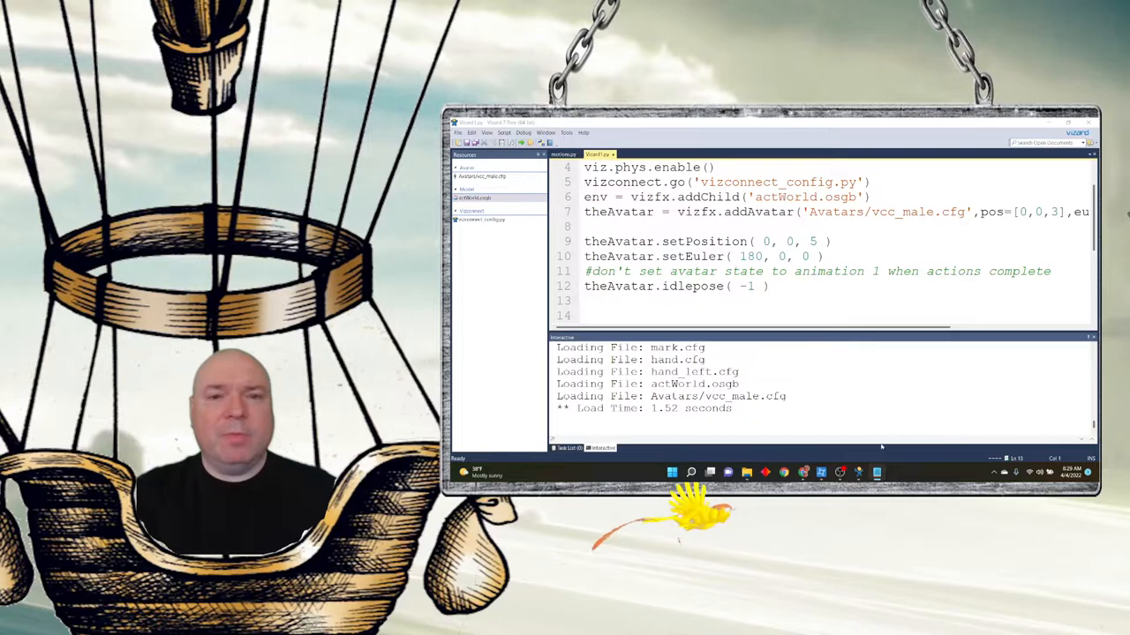
{"action": "type", "text": "armBone = theAvatar.getBone('Bip01 L UpperArm')"}
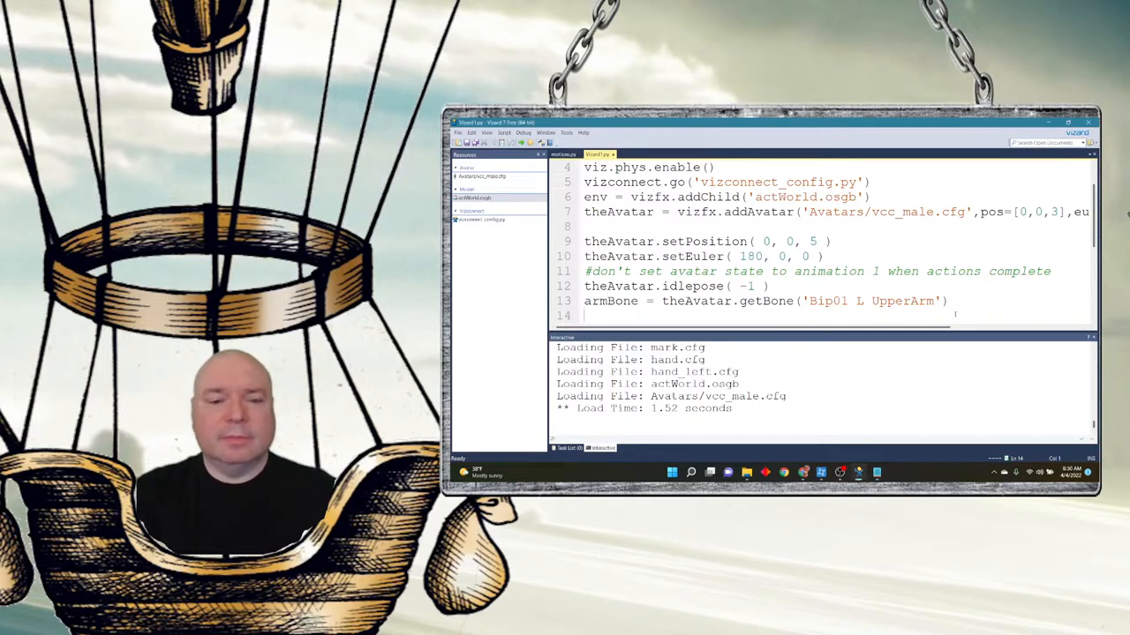
Add armBone.lock() and armBone.setEuler(0, 90, 70) to the avatar script.
{"action": "type", "text": "armBone.lock()"}
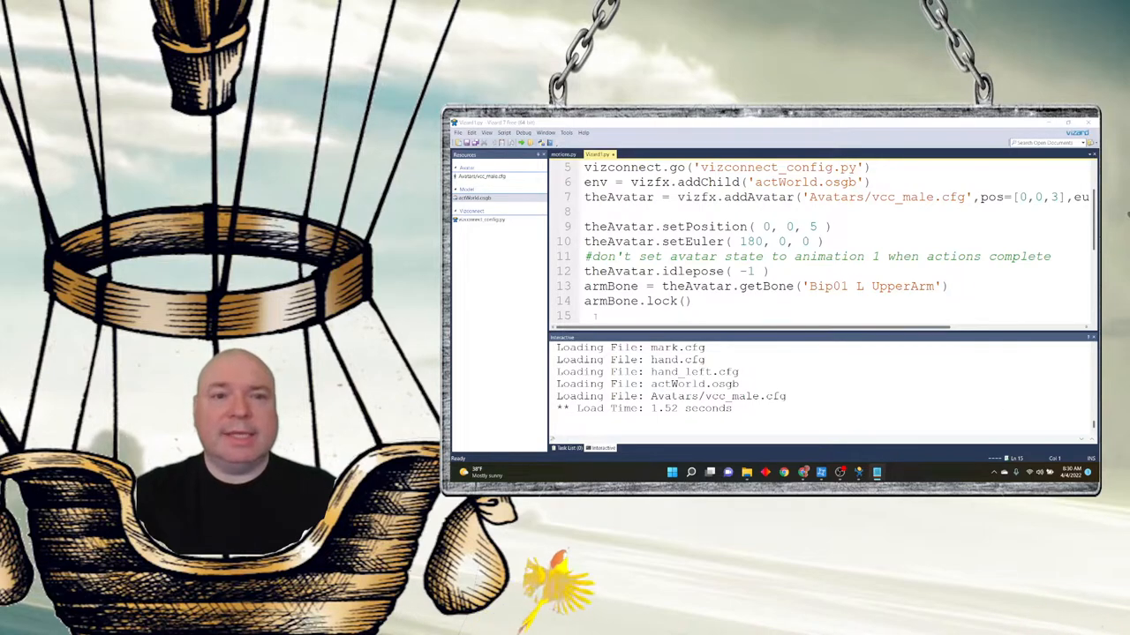
{"action": "type", "text": "armBone.setEuler( 0, 90, 70)"}
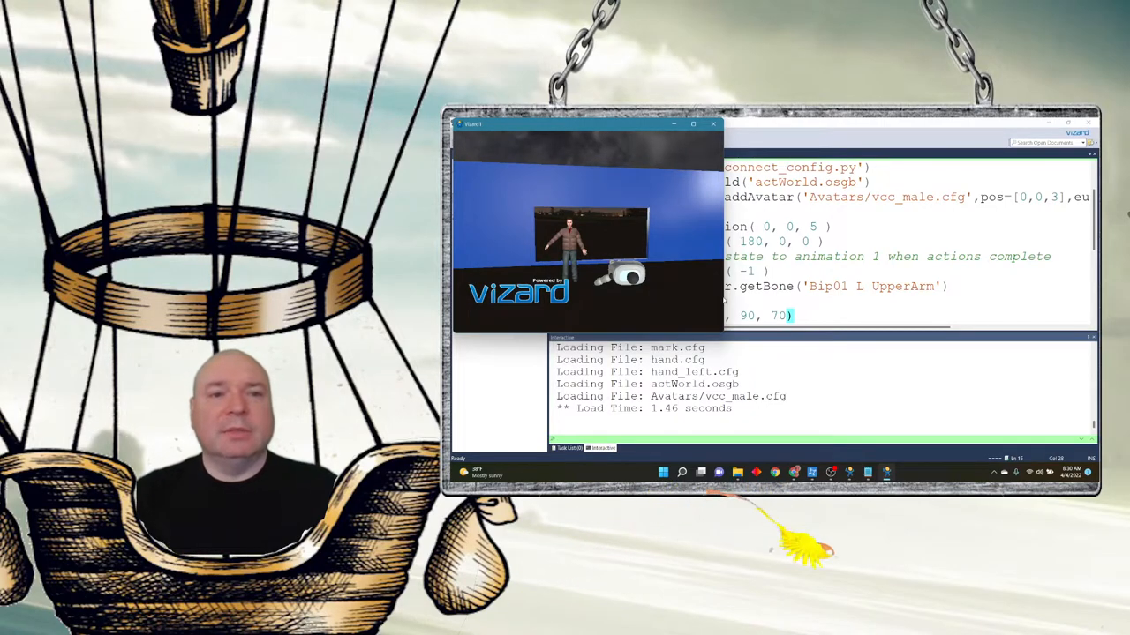
{"action": "mouse_move", "coordinate": [785, 538]}
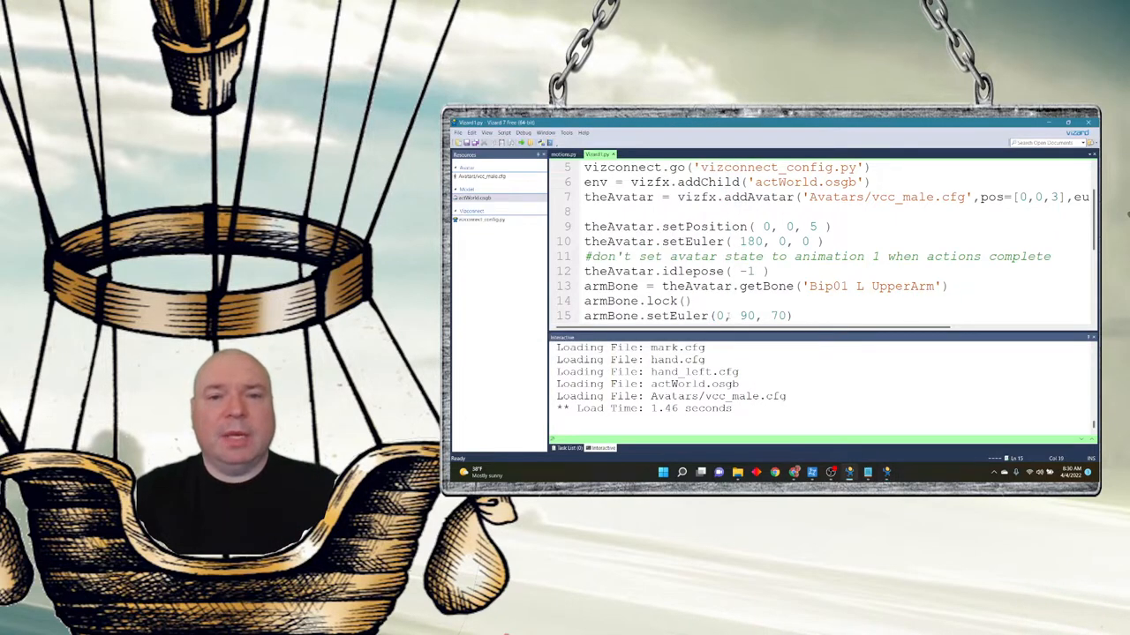
Change the first setEuler value to 90, rerun the script and close the preview.
{"action": "type", "text": "90-"}
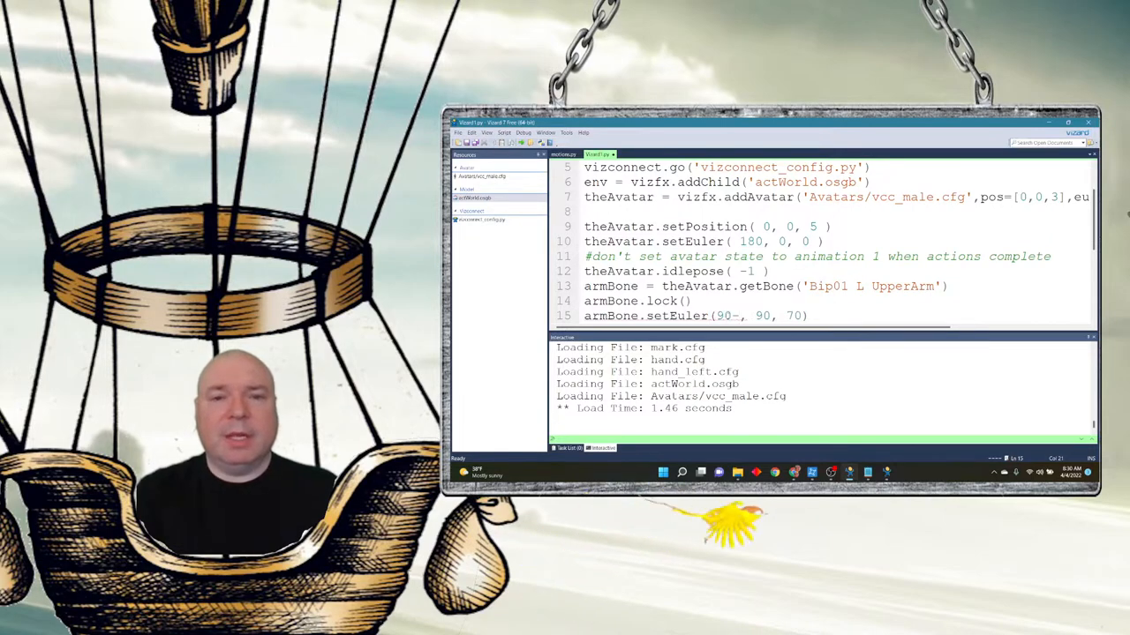
{"action": "left_click", "coordinate": [536, 141]}
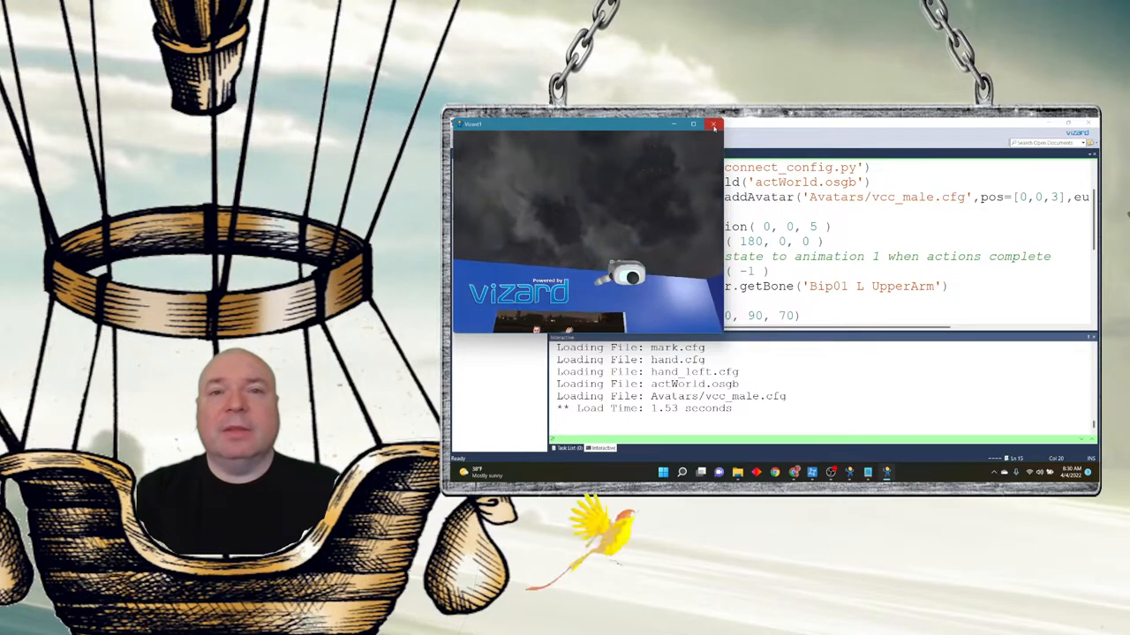
{"action": "left_click", "coordinate": [713, 124]}
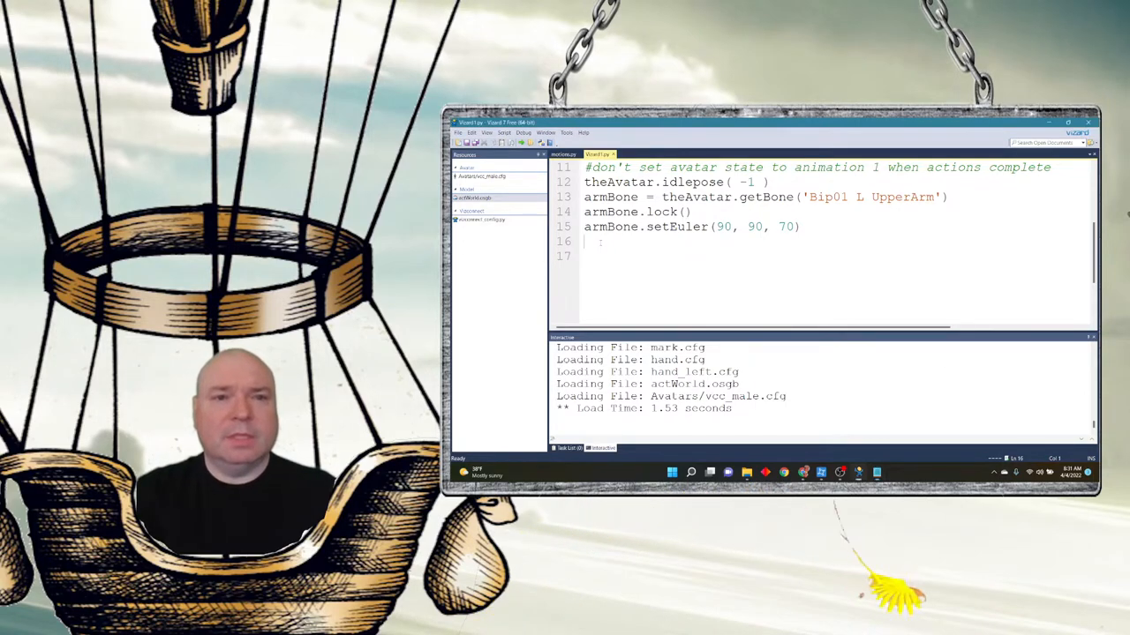
Add a '#looping idle animation' comment, close the preview, then run and relaunch the rotated-avatar script.
{"action": "type", "text": "#looping idle animation"}
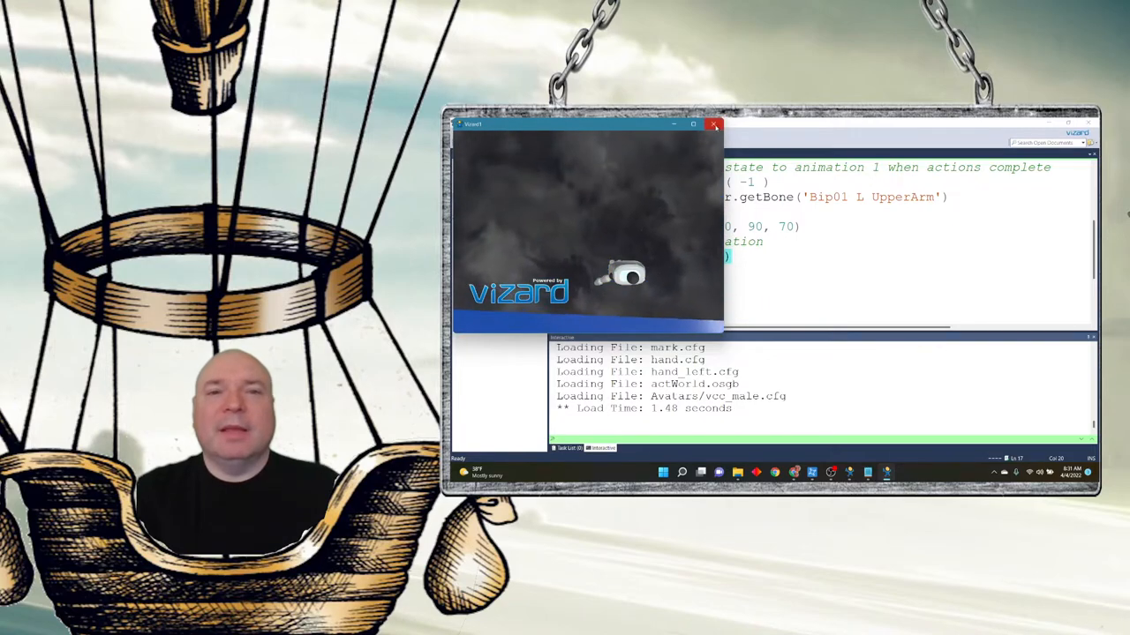
{"action": "left_click", "coordinate": [713, 124]}
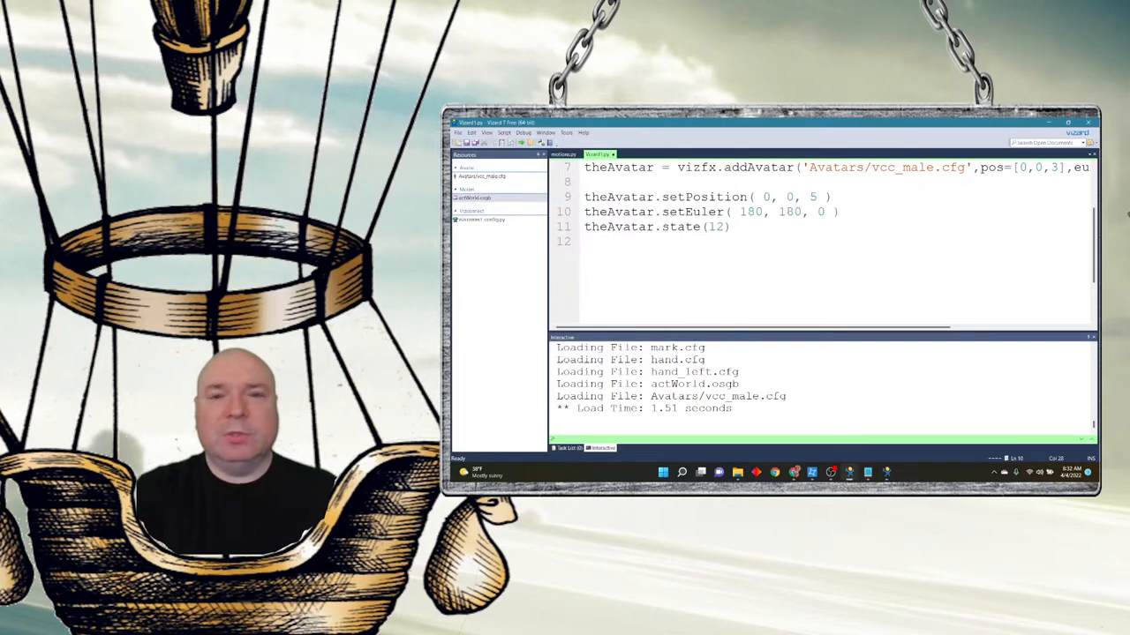
{"action": "left_click", "coordinate": [520, 141]}
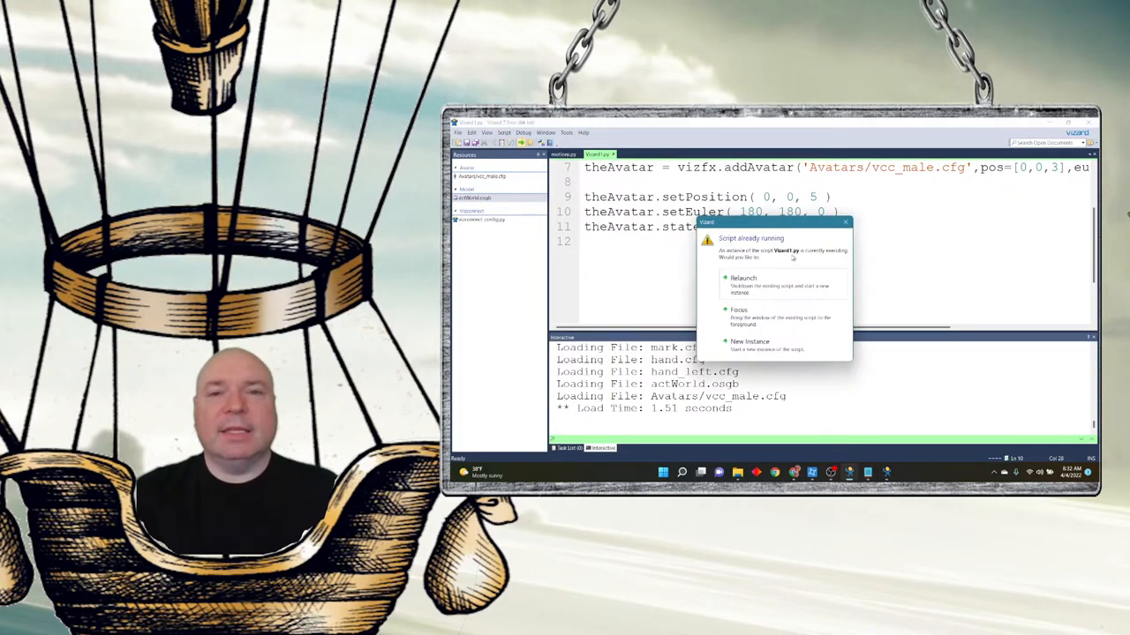
{"action": "left_click", "coordinate": [741, 279]}
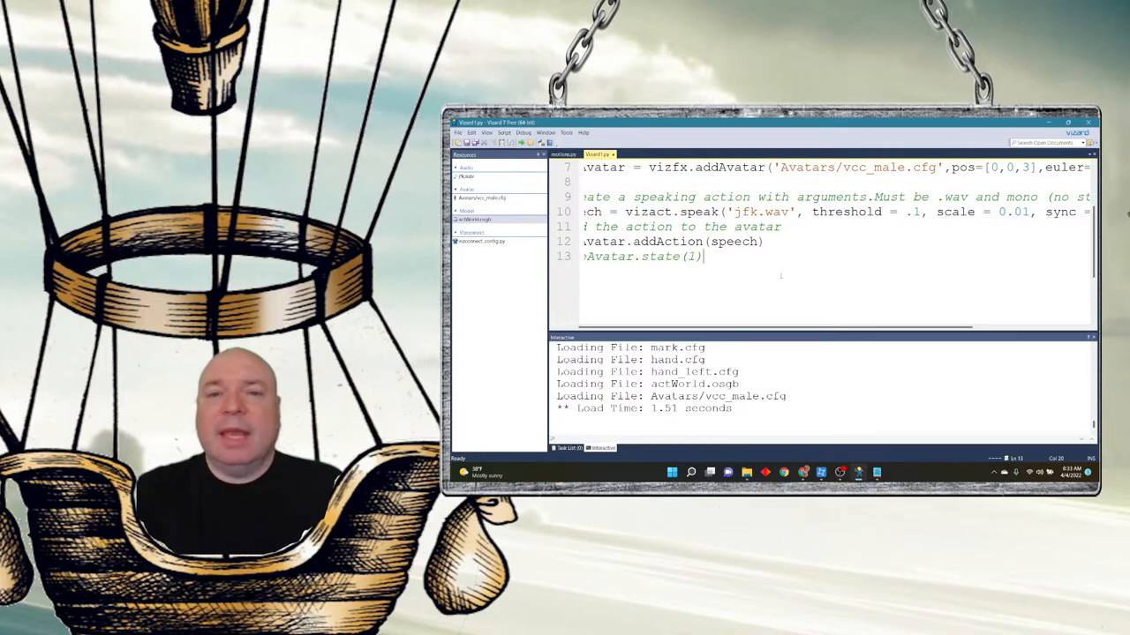
Scroll across the vizact.speak line to review the speaking-avatar code.
{"action": "scroll", "scroll_direction": "right", "scroll_amount": 3}
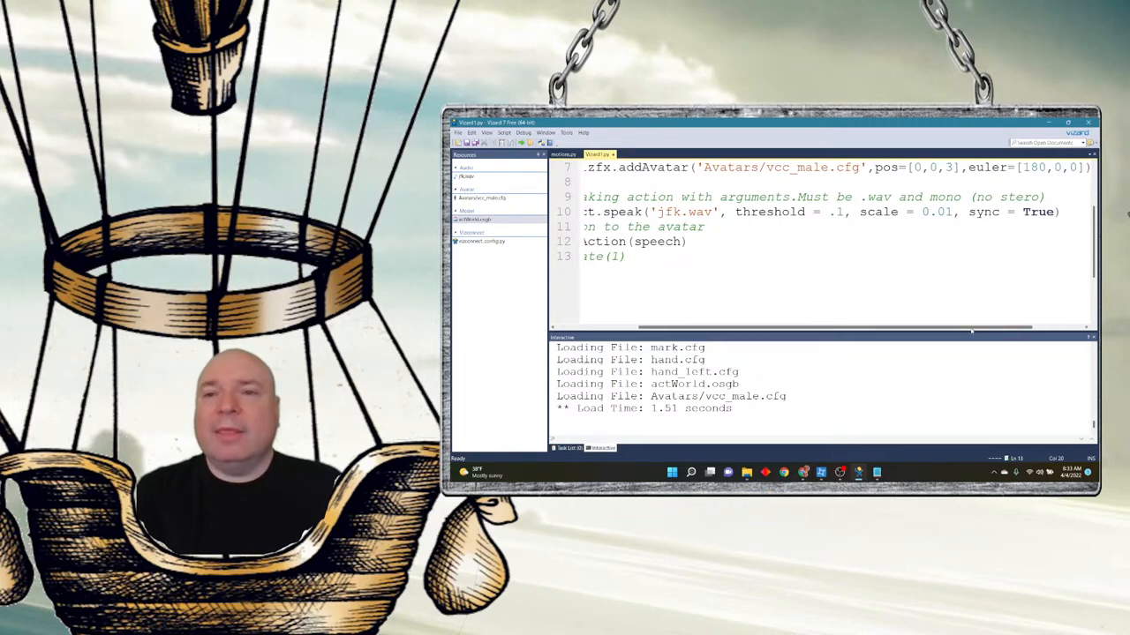
{"action": "scroll", "scroll_direction": "left", "scroll_amount": 3}
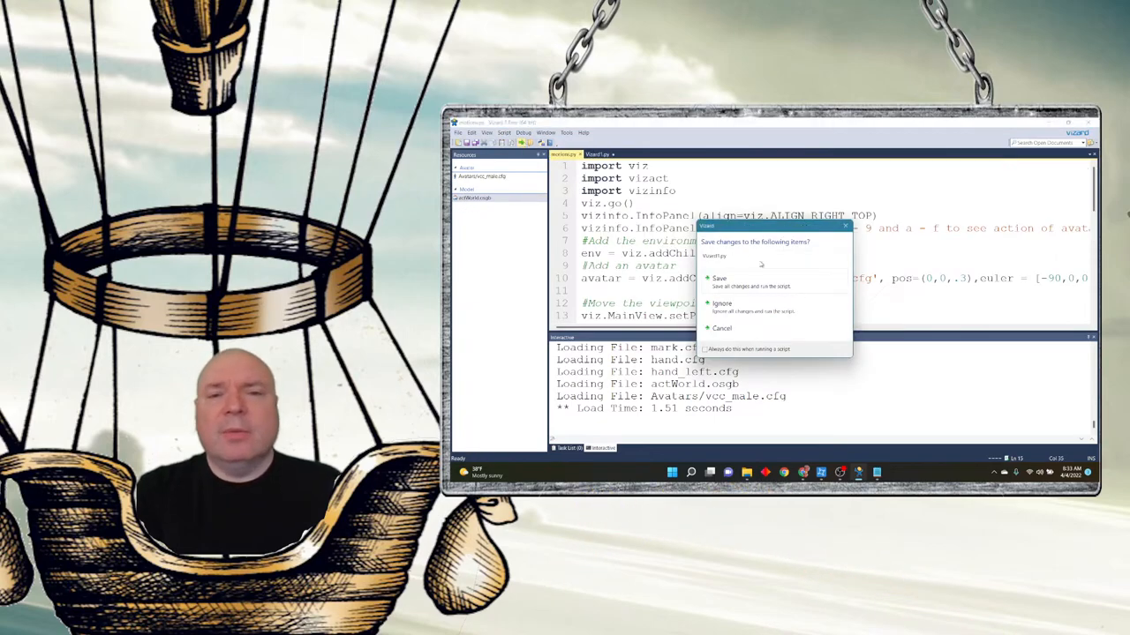
Answer the save prompt to run the motions script, close the avatar world and return to the speaking script.
{"action": "left_click", "coordinate": [720, 279]}
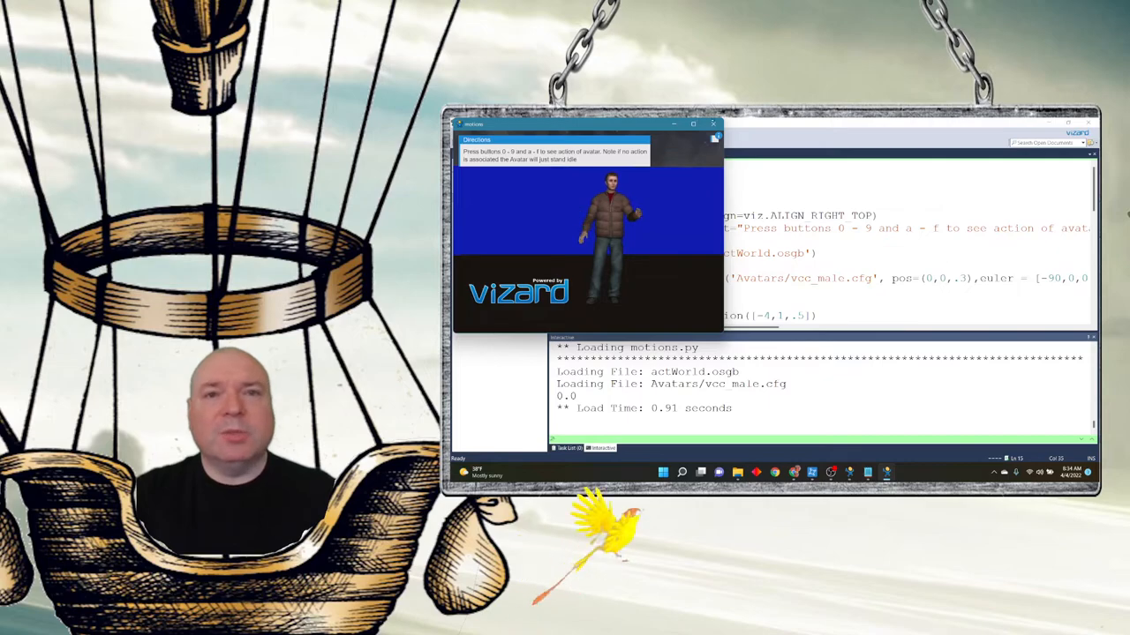
{"action": "left_click", "coordinate": [713, 124]}
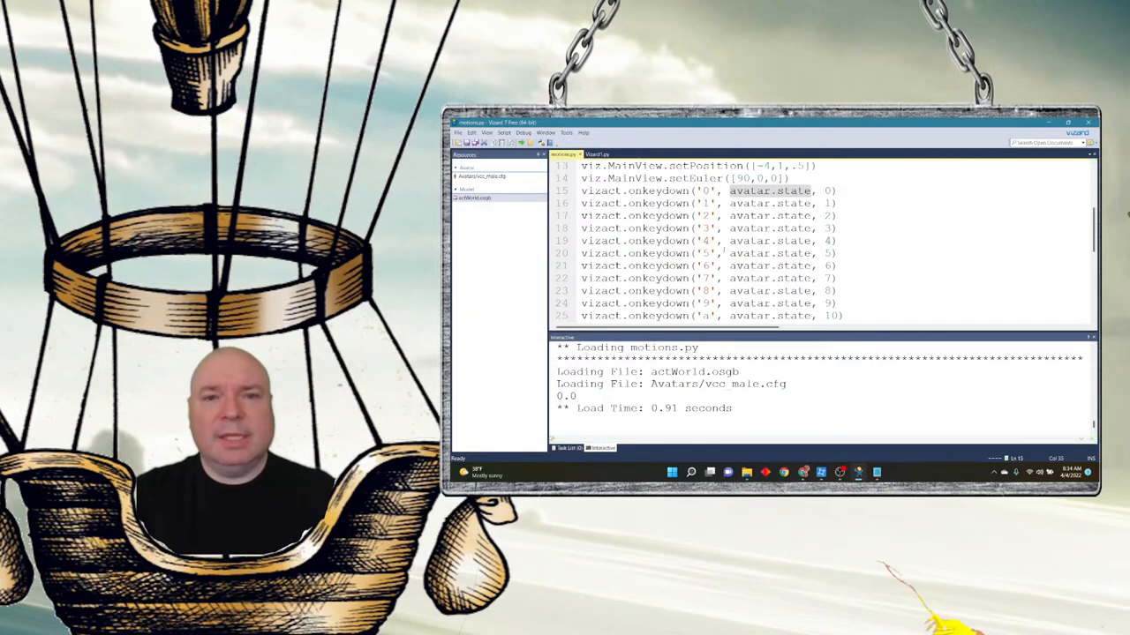
{"action": "scroll", "scroll_direction": "down", "scroll_amount": 3}
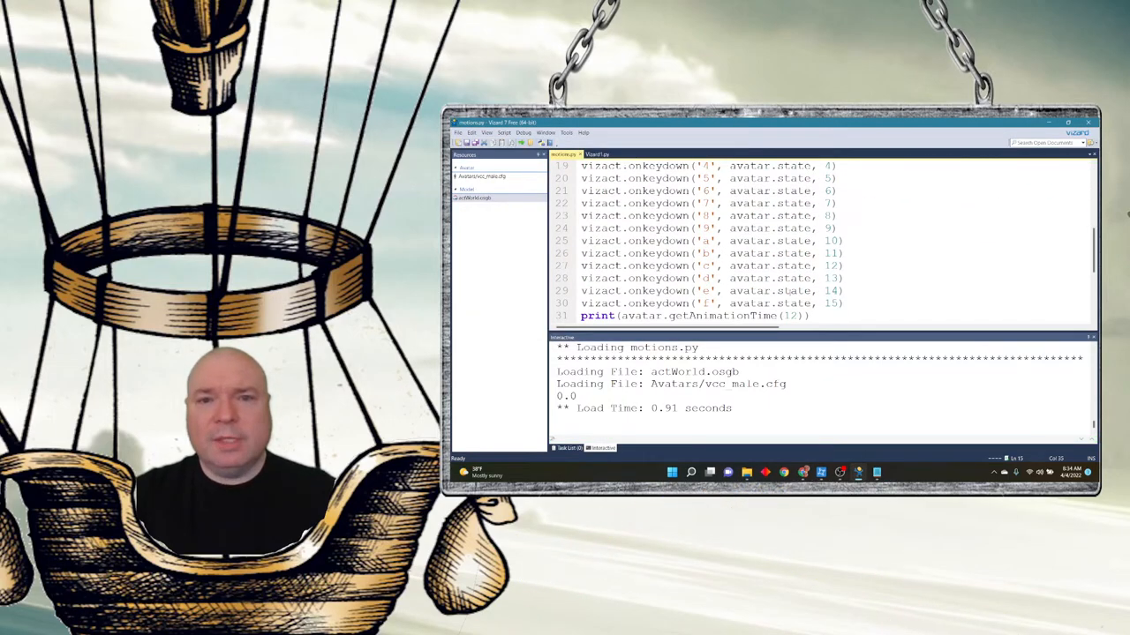
{"action": "left_click", "coordinate": [596, 153]}
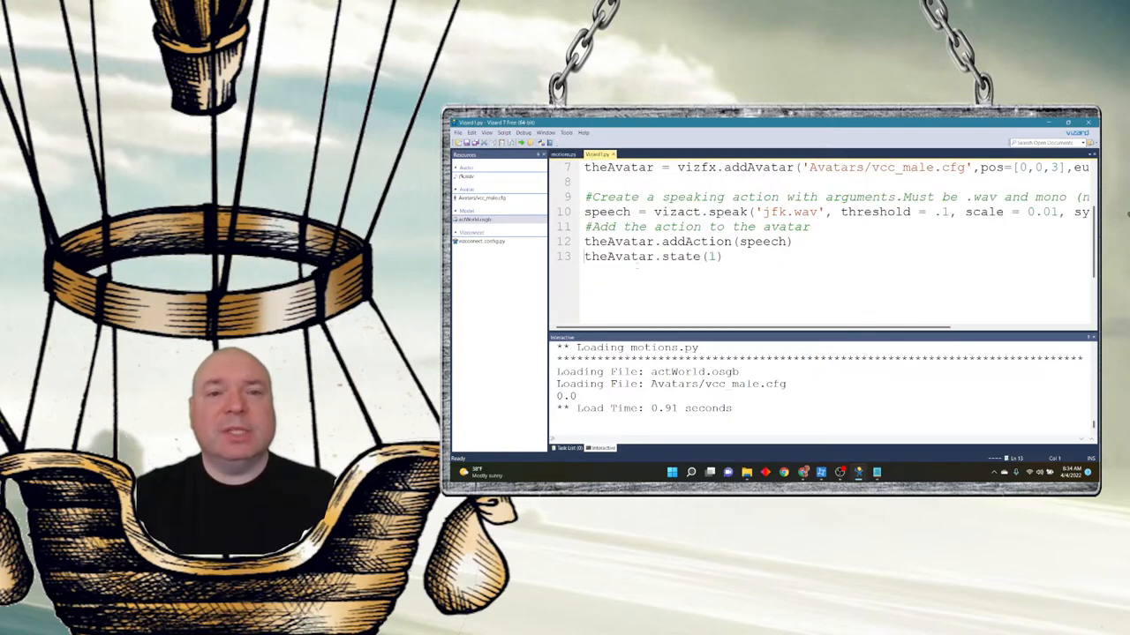
Change theAvatar.state(1) to theAvatar.state(14) in the speaking-avatar script.
{"action": "type", "text": "4"}
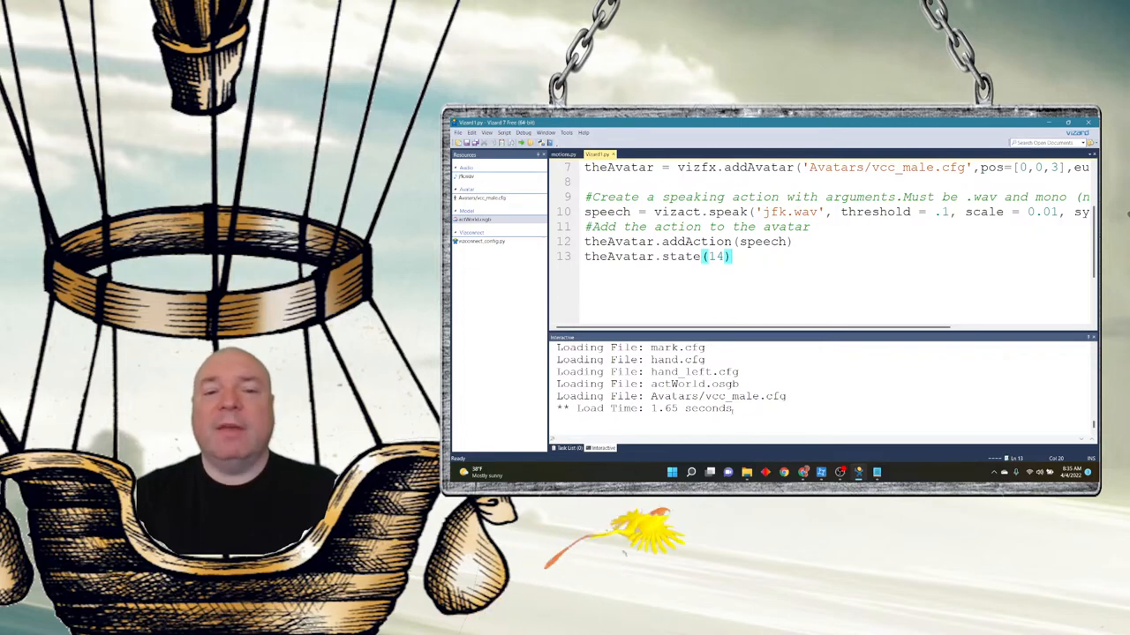
Switch to Audacity and record a short spoken test clip from the microphone.
{"action": "left_click", "coordinate": [691, 473]}
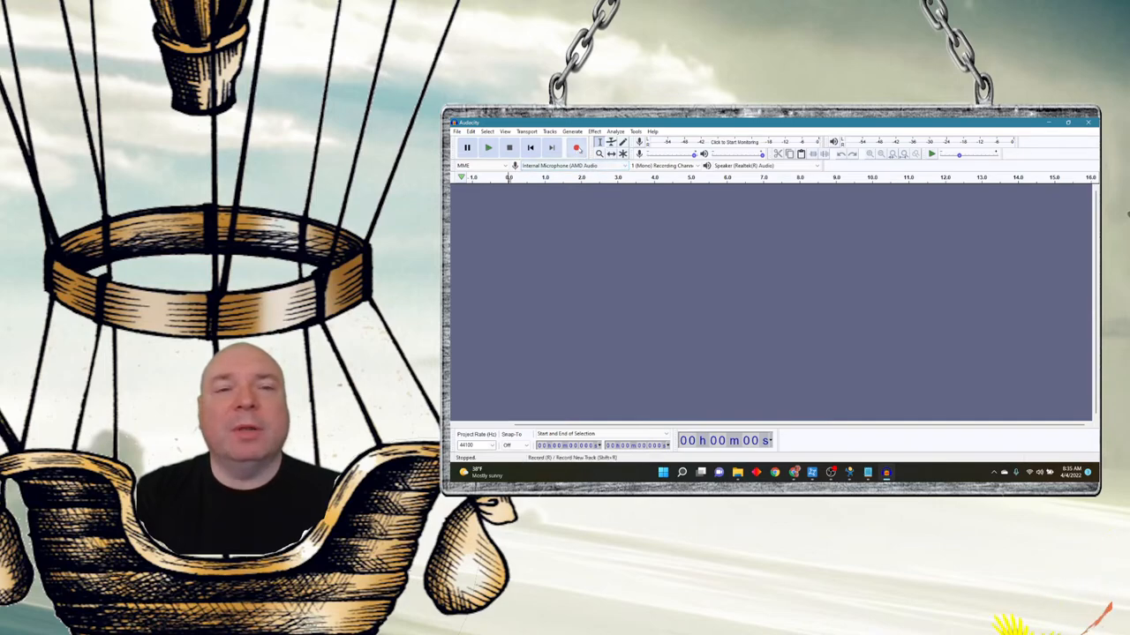
{"action": "left_click", "coordinate": [576, 148]}
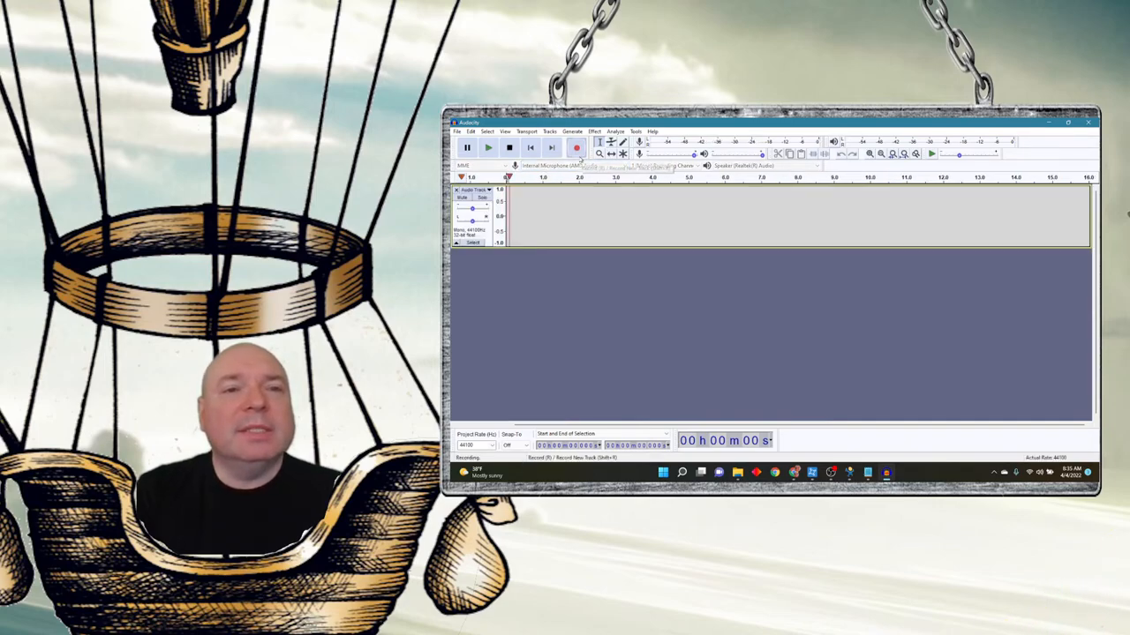
{"action": "left_click", "coordinate": [576, 148]}
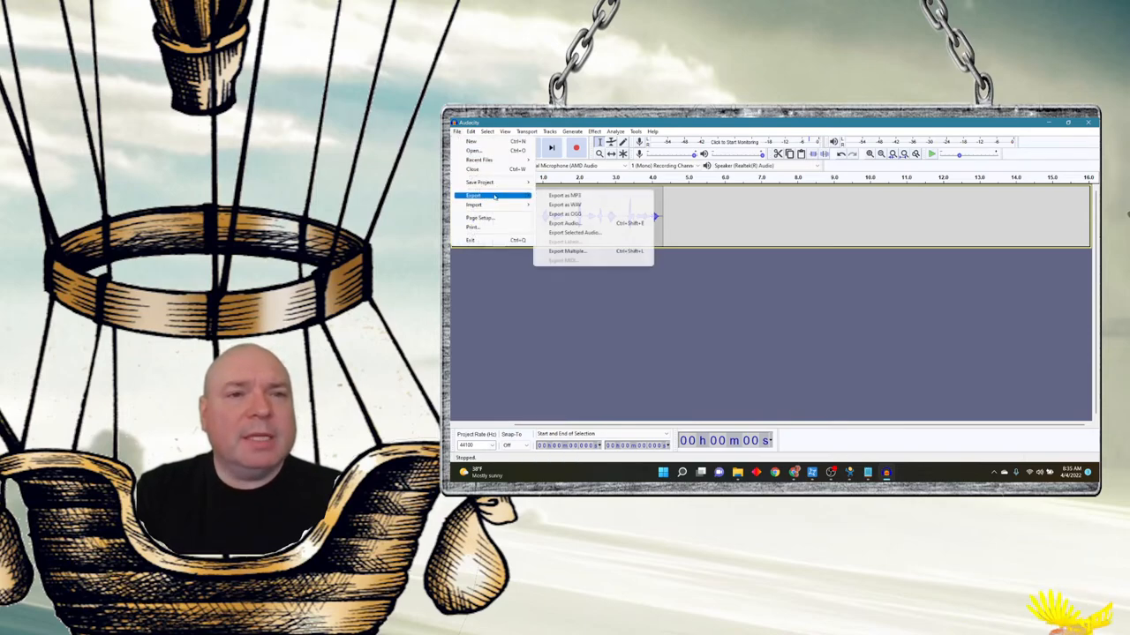
{"action": "mouse_move", "coordinate": [565, 205]}
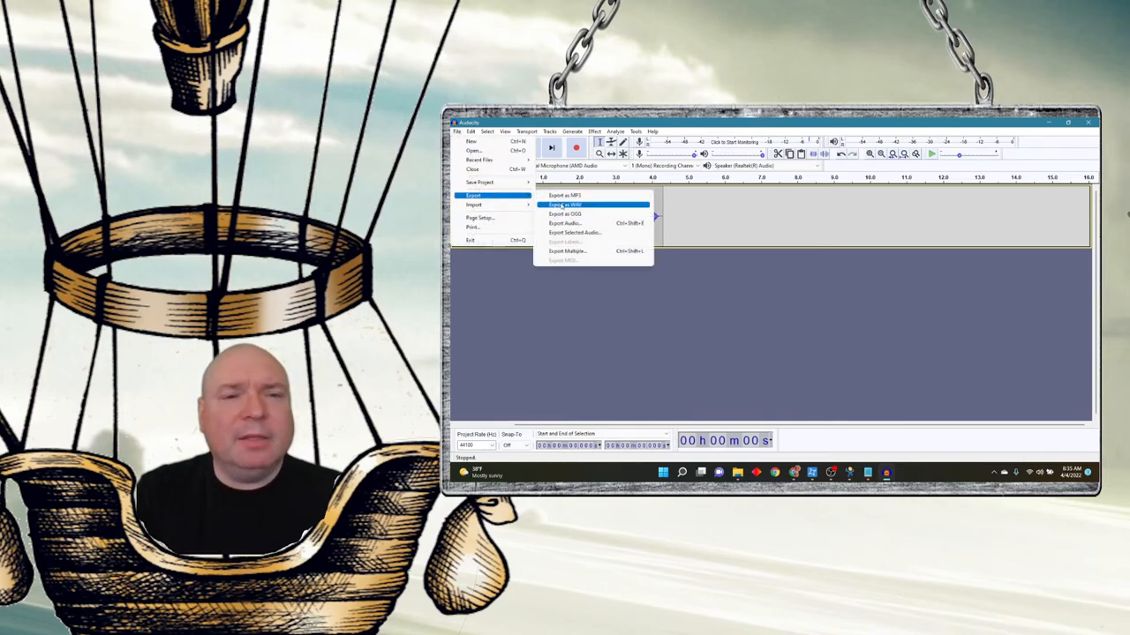
Export the clip as test.wav into the project folder and accept the metadata tags.
{"action": "left_click", "coordinate": [564, 205]}
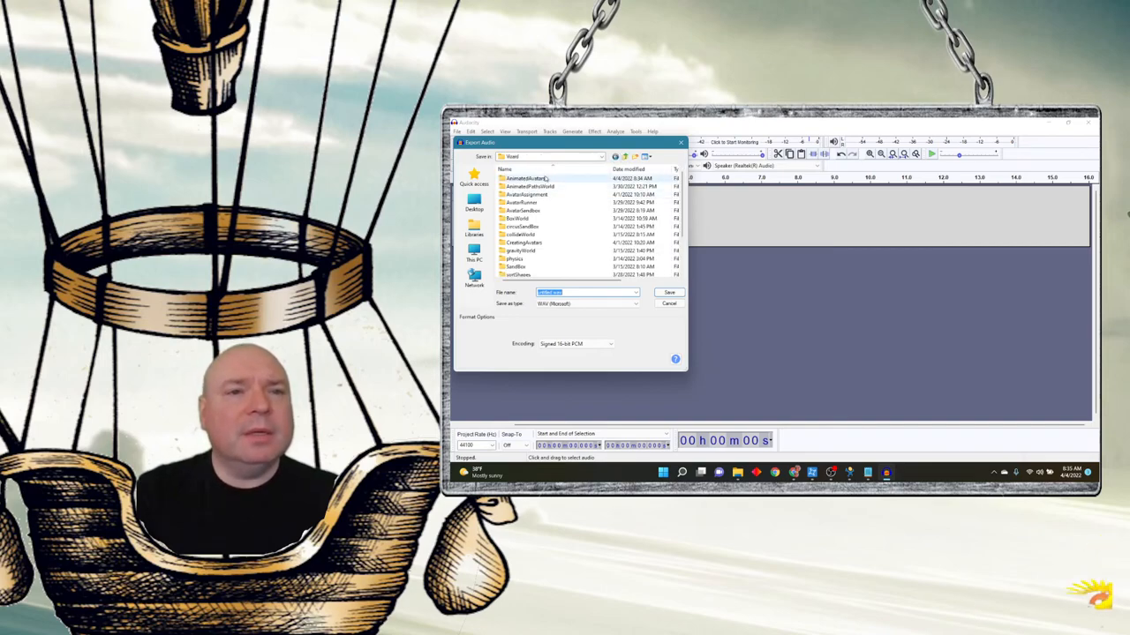
{"action": "double_click", "coordinate": [524, 178]}
{"action": "type", "text": "test"}
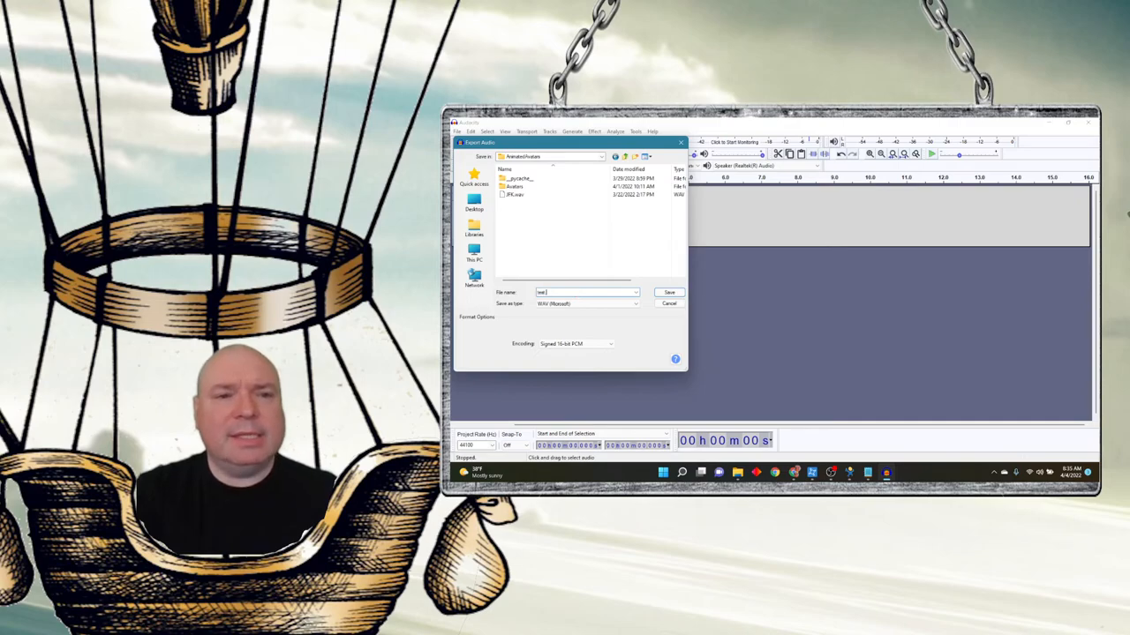
{"action": "type", "text": ".wav"}
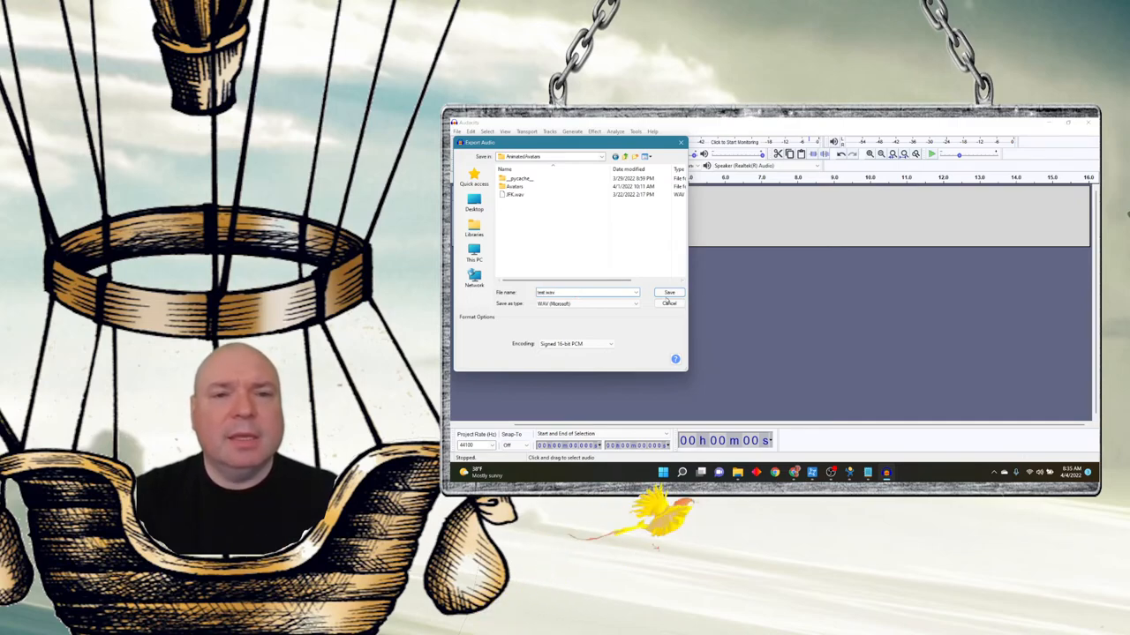
{"action": "left_click", "coordinate": [668, 293]}
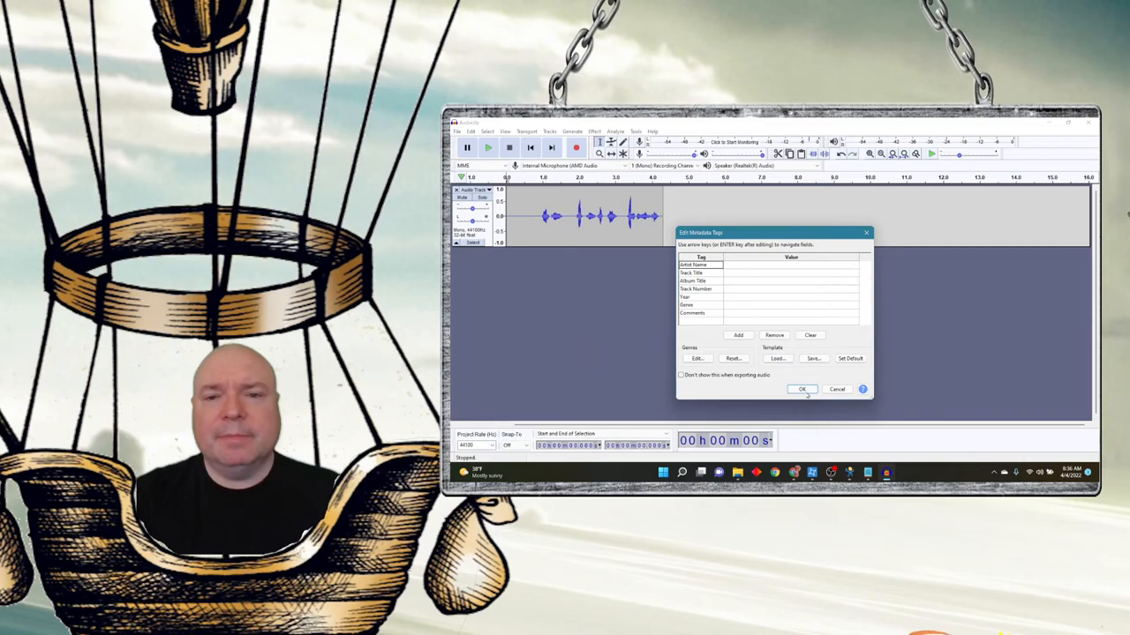
{"action": "left_click", "coordinate": [801, 390]}
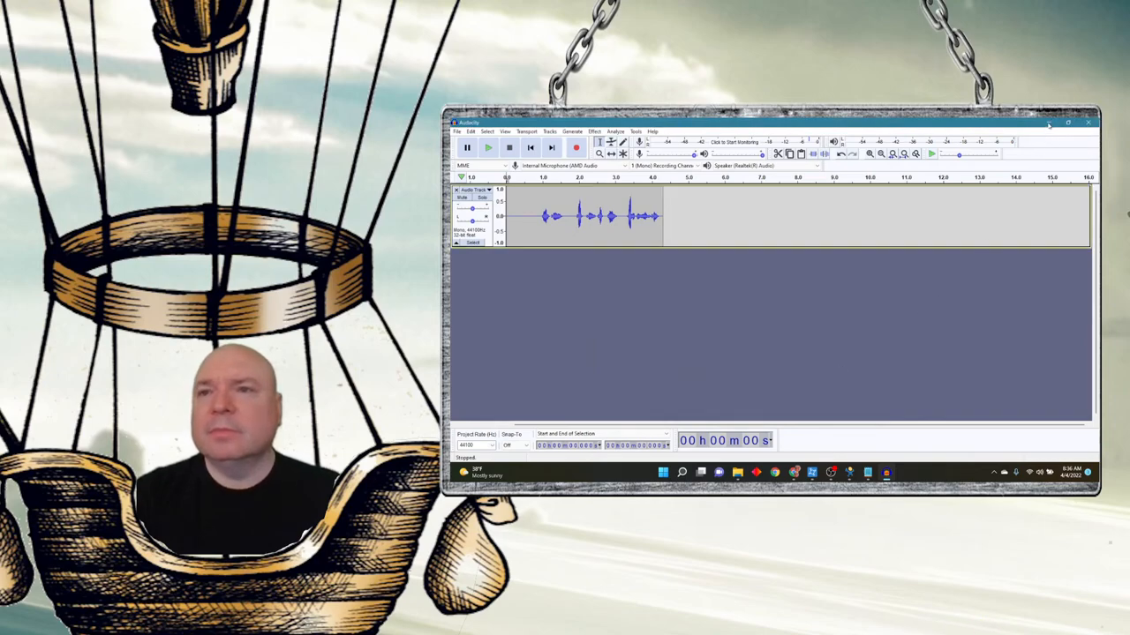